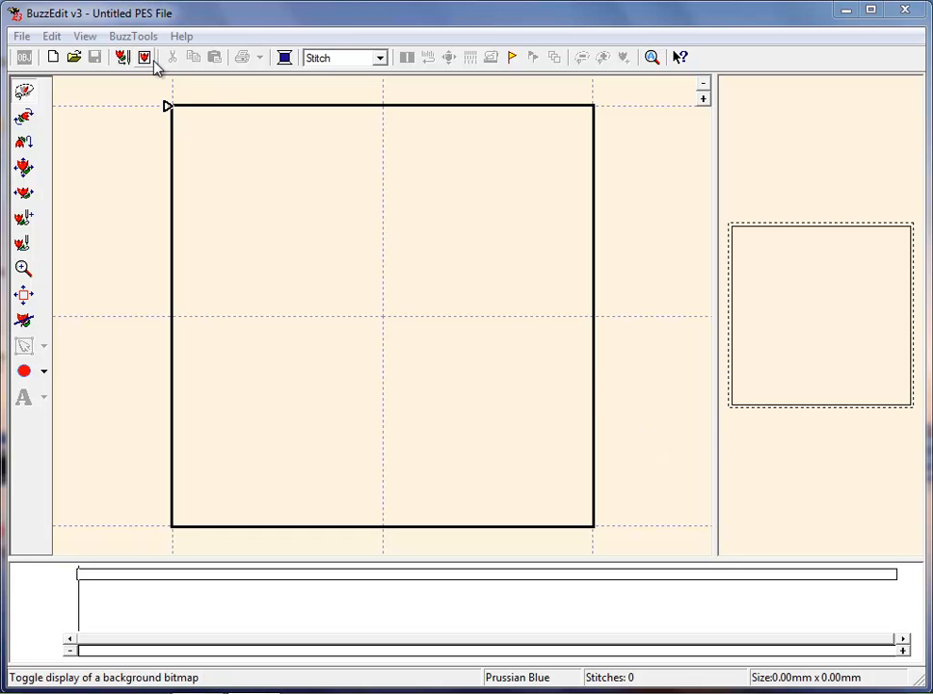
# Load the apple drawing as the background bitmap.
pyautogui.click(145, 58)
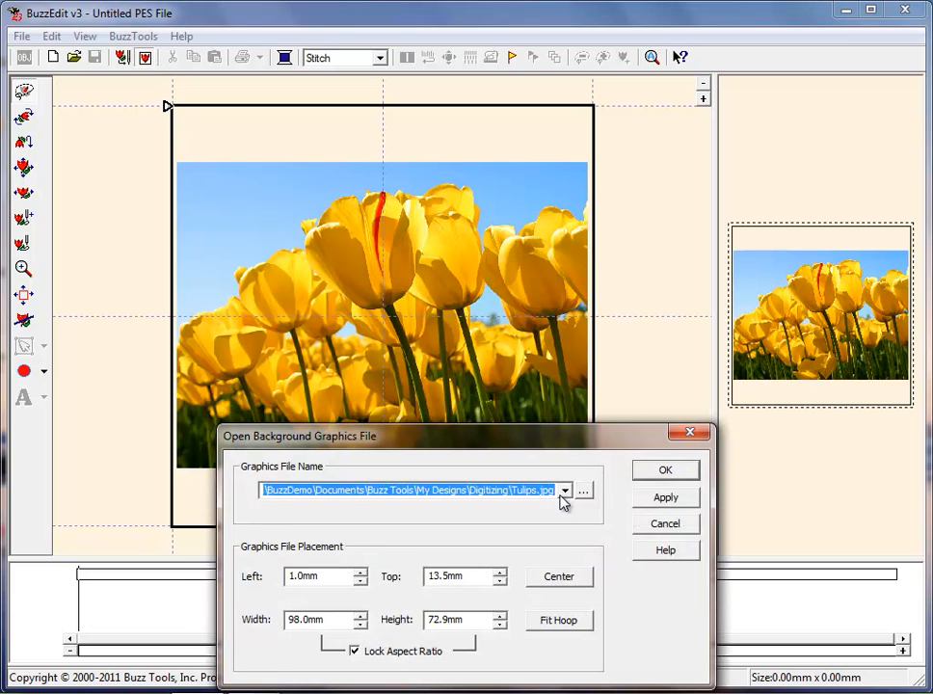
pyautogui.click(582, 491)
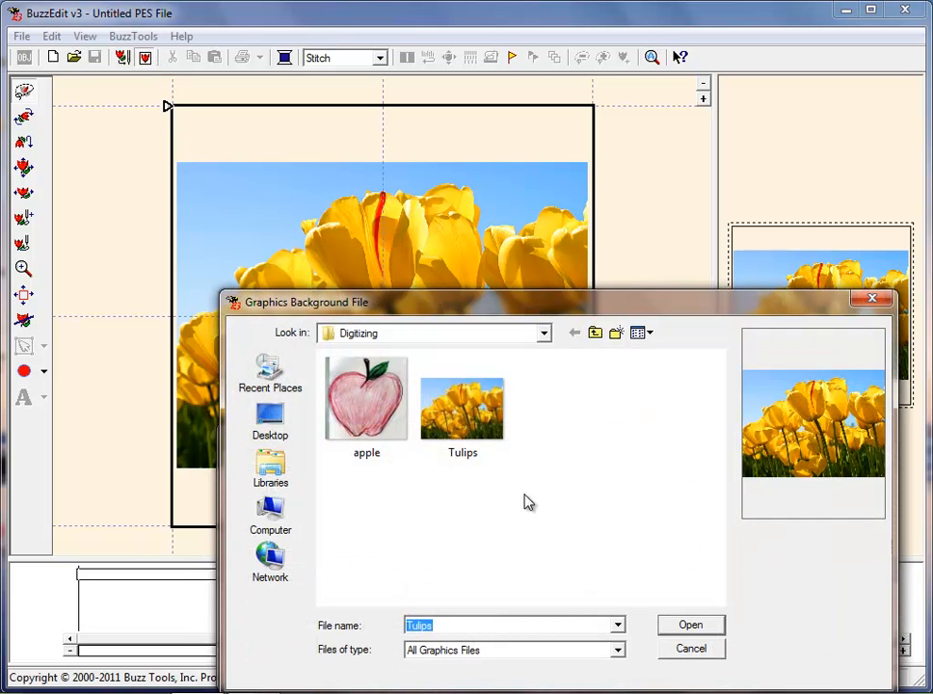
pyautogui.click(366, 399)
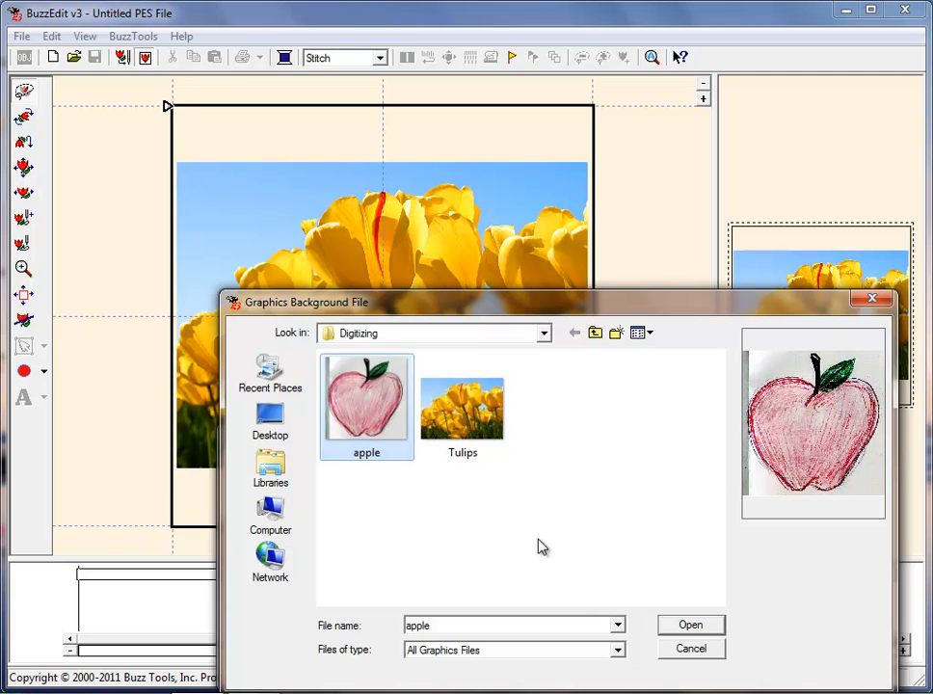
pyautogui.click(689, 625)
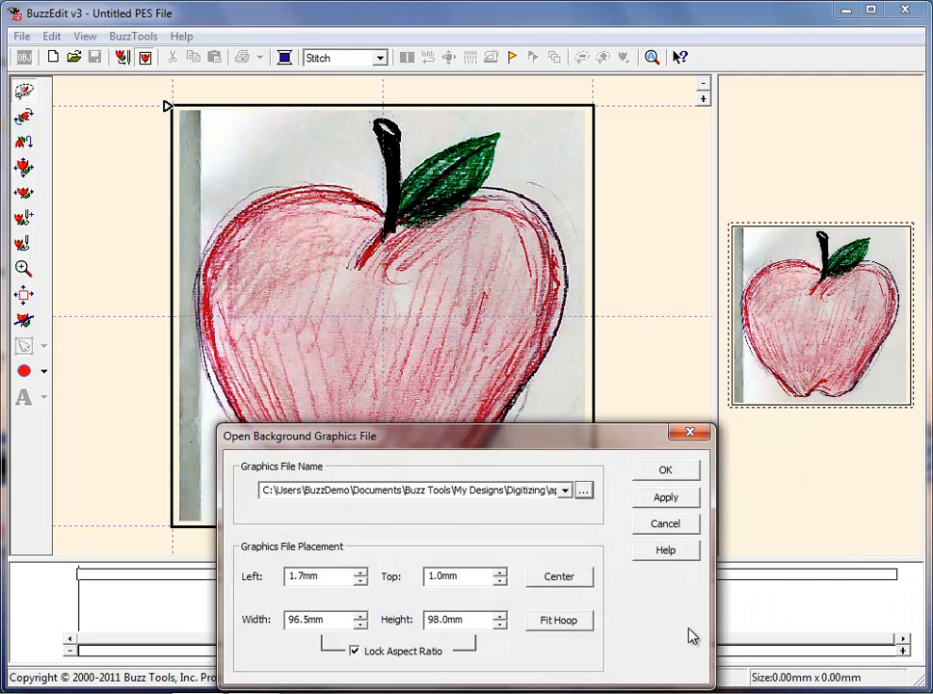
# Resize the background apple to 75 mm width so it sits inside the hoop.
pyautogui.tripleClick(318, 618)
pyautogui.write('75')
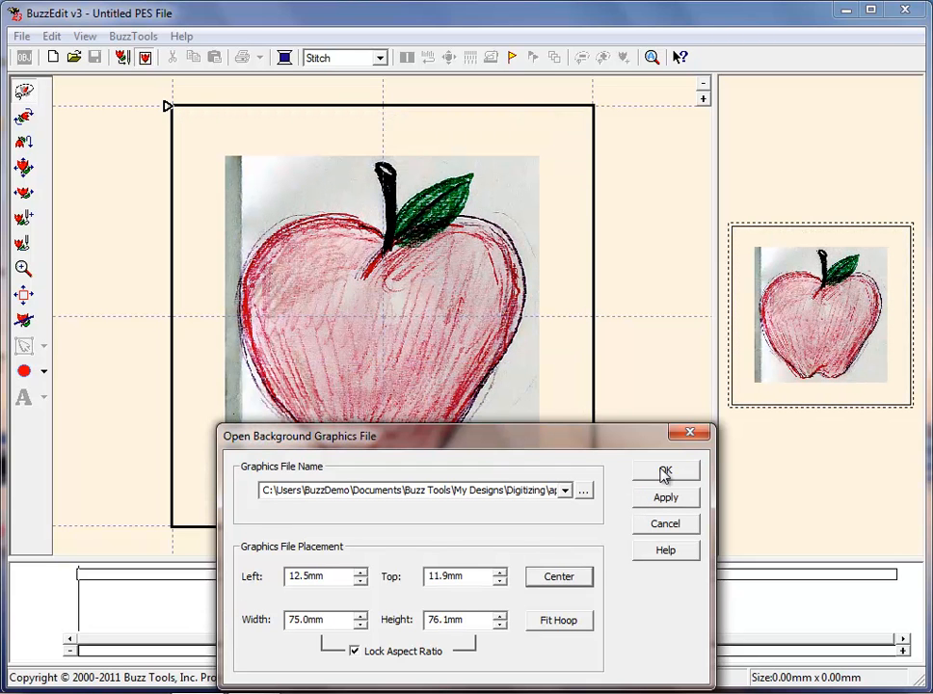
pyautogui.click(665, 470)
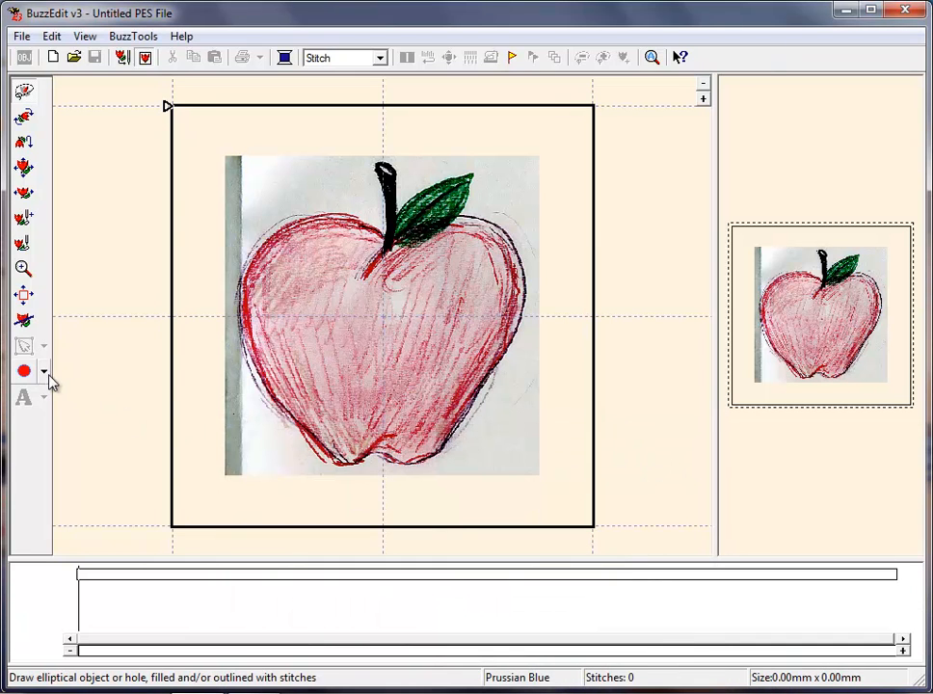
# Trace the apple as a custom shape with red fill and blue outline.
pyautogui.click(44, 374)
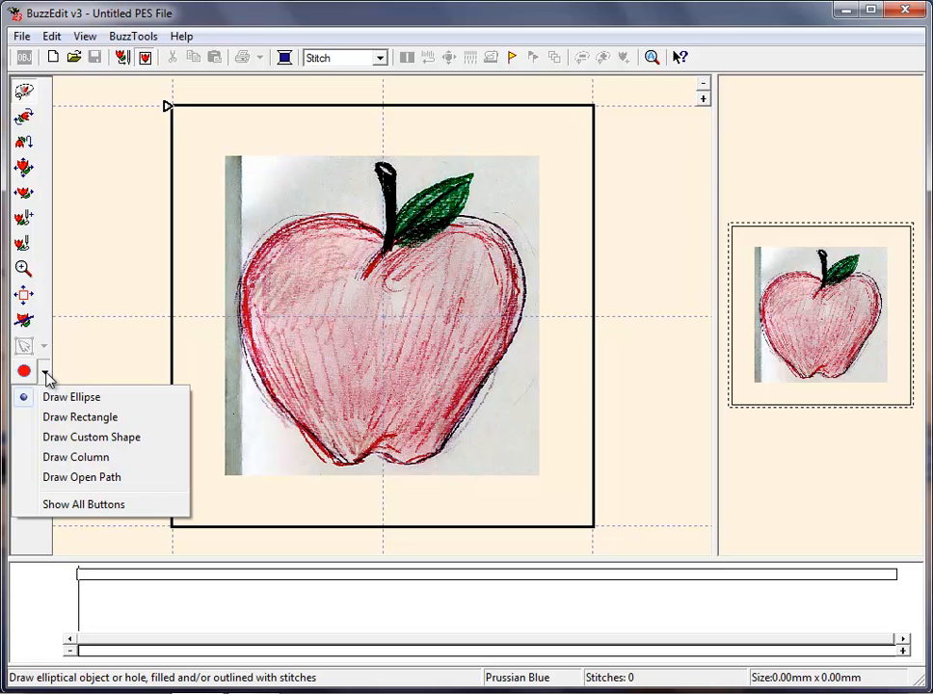
pyautogui.moveTo(92, 436)
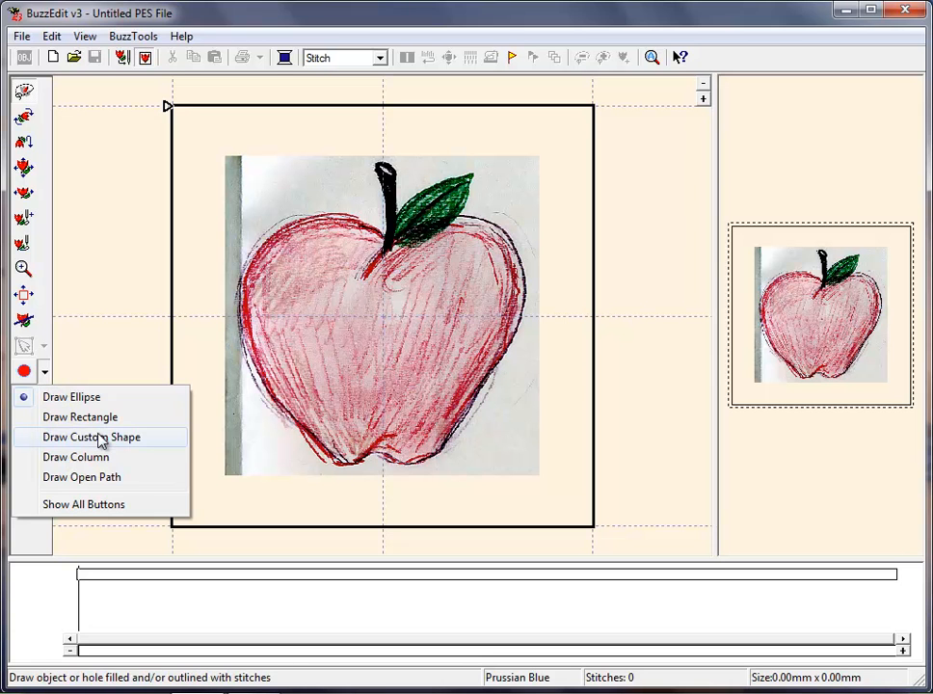
pyautogui.click(90, 436)
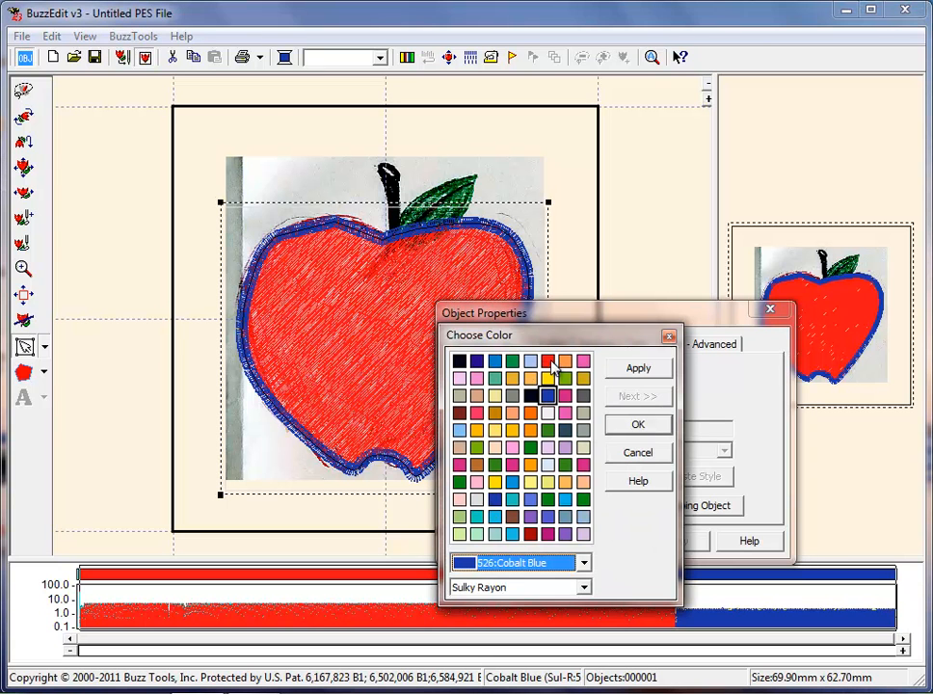
# Make the apple outline red and begin adjusting its outline points.
pyautogui.click(636, 424)
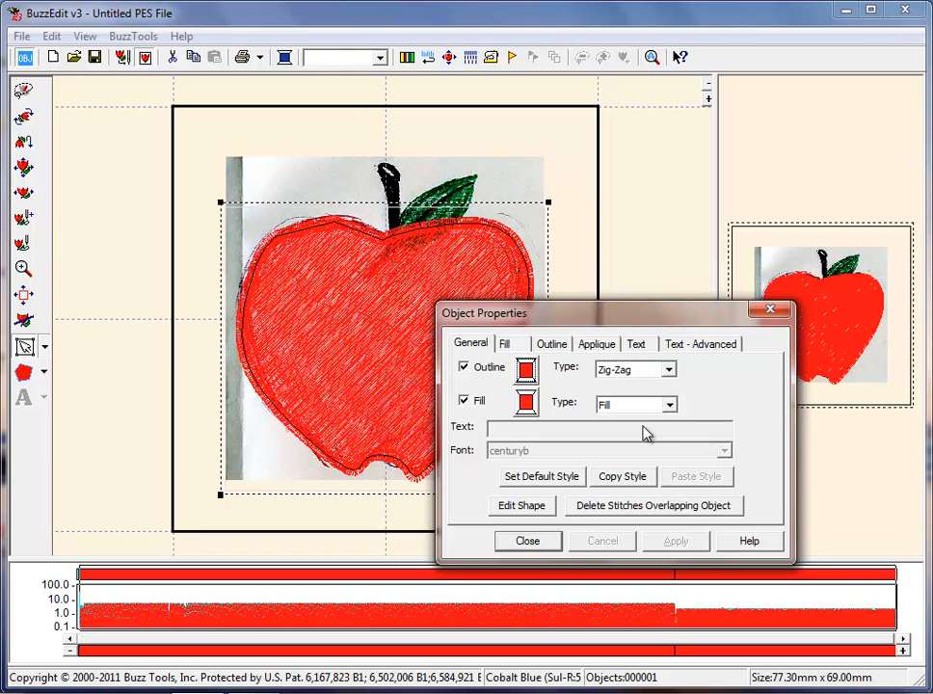
pyautogui.click(520, 505)
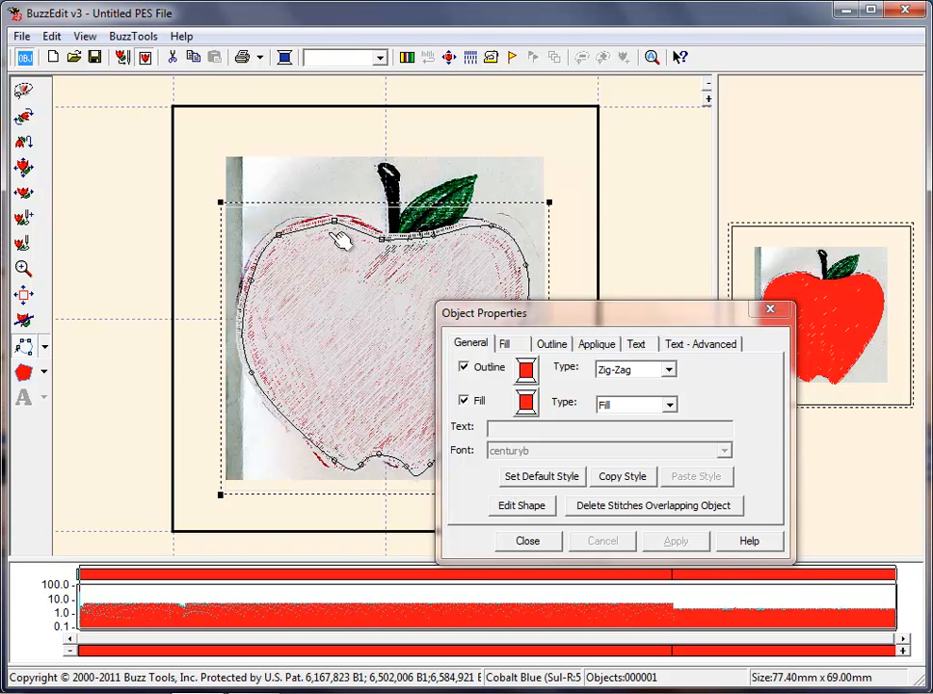
pyautogui.rightClick(337, 235)
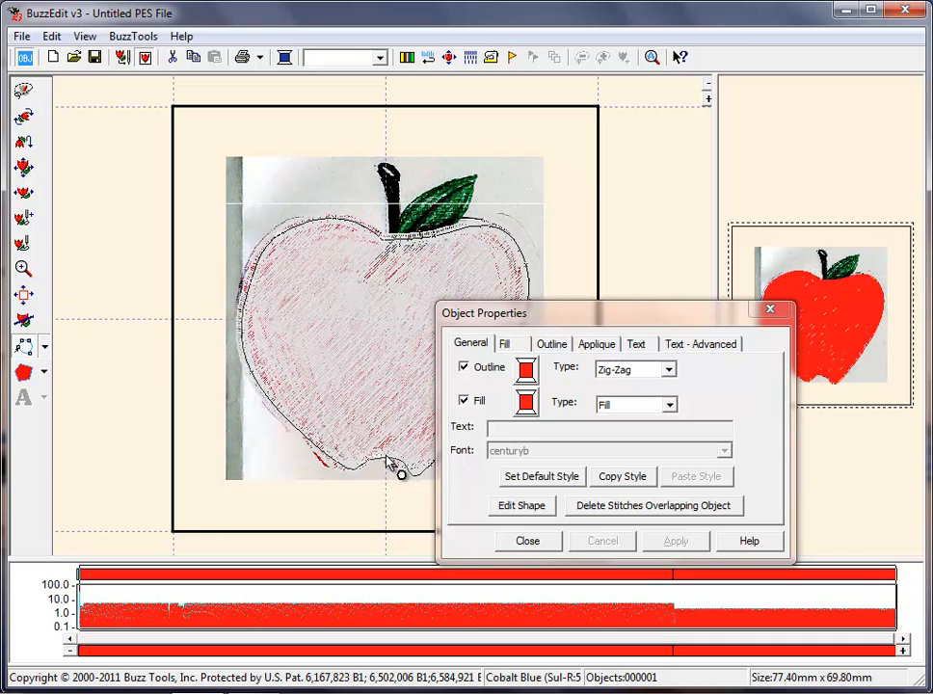
# Reshape the apple's lower edge to follow the drawing and finish shape editing.
pyautogui.click(385, 468)
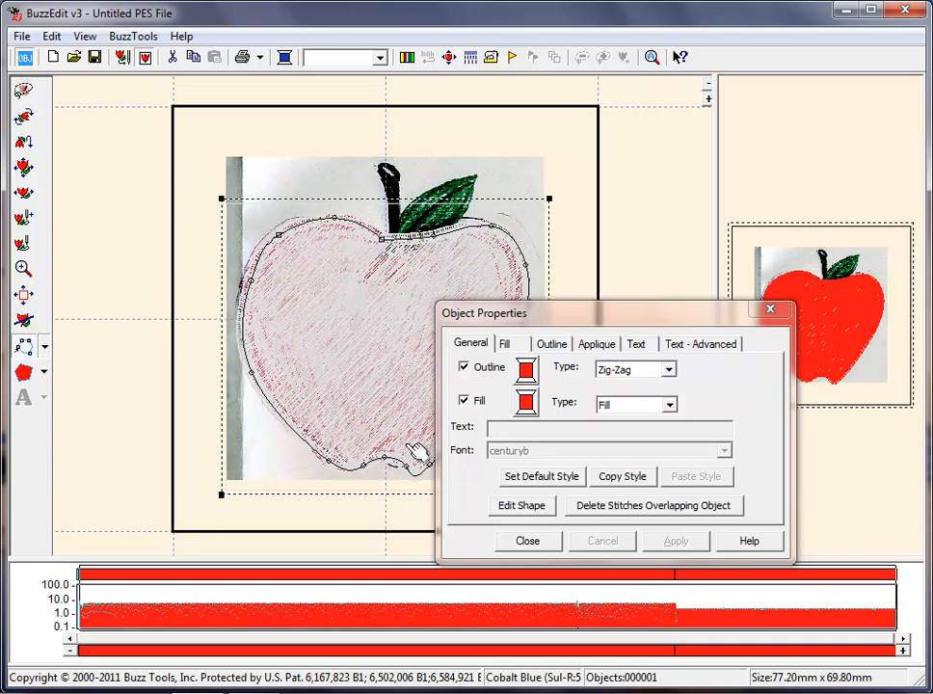
pyautogui.moveTo(484, 312); pyautogui.dragTo(605, 187)
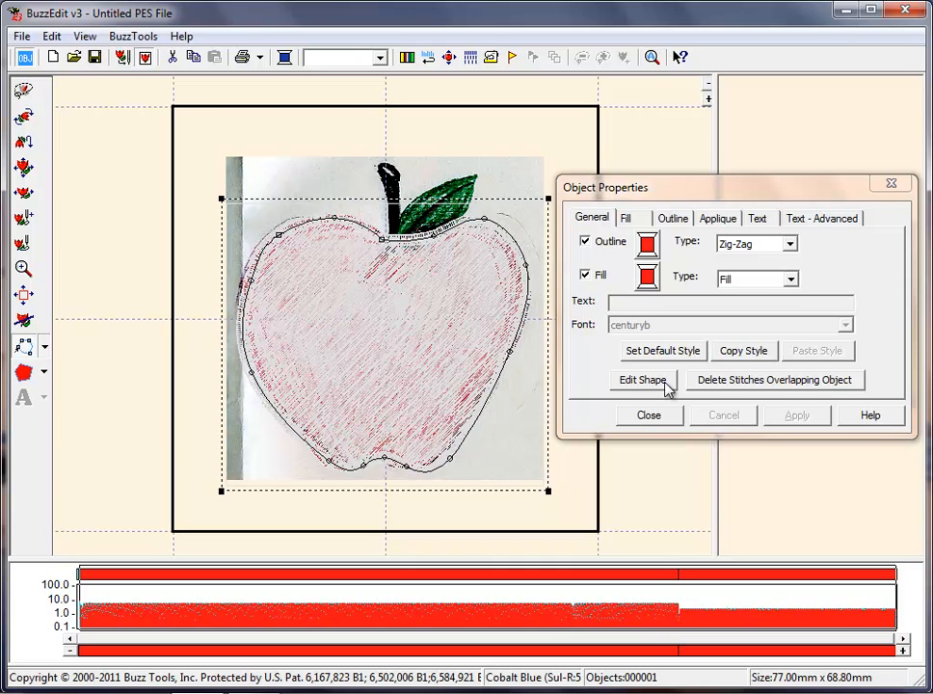
pyautogui.click(644, 380)
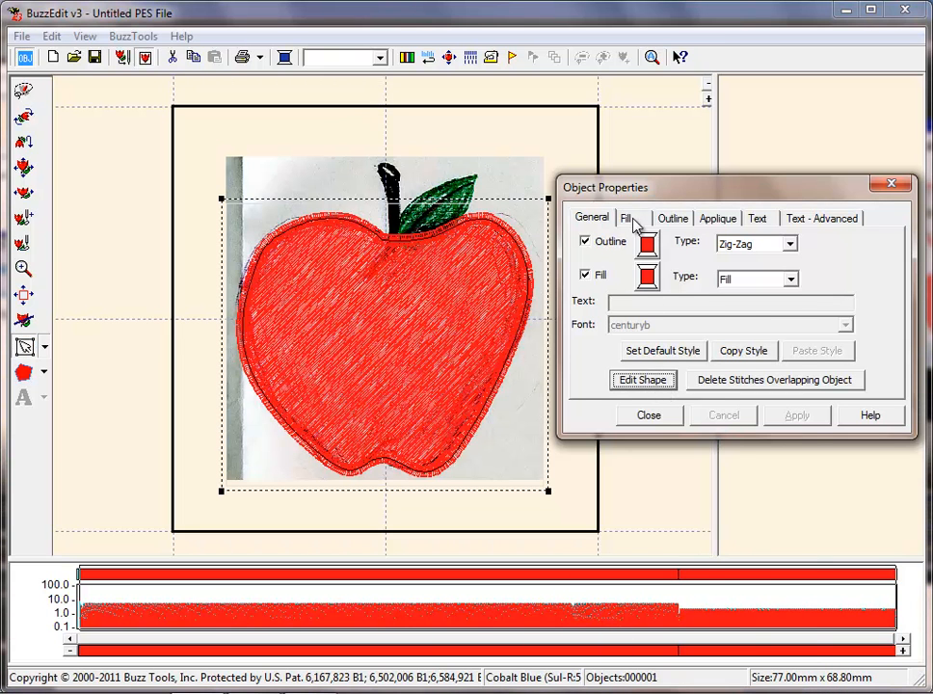
# Set the apple fill's stitch direction to 7 with a medium underlay.
pyautogui.click(624, 218)
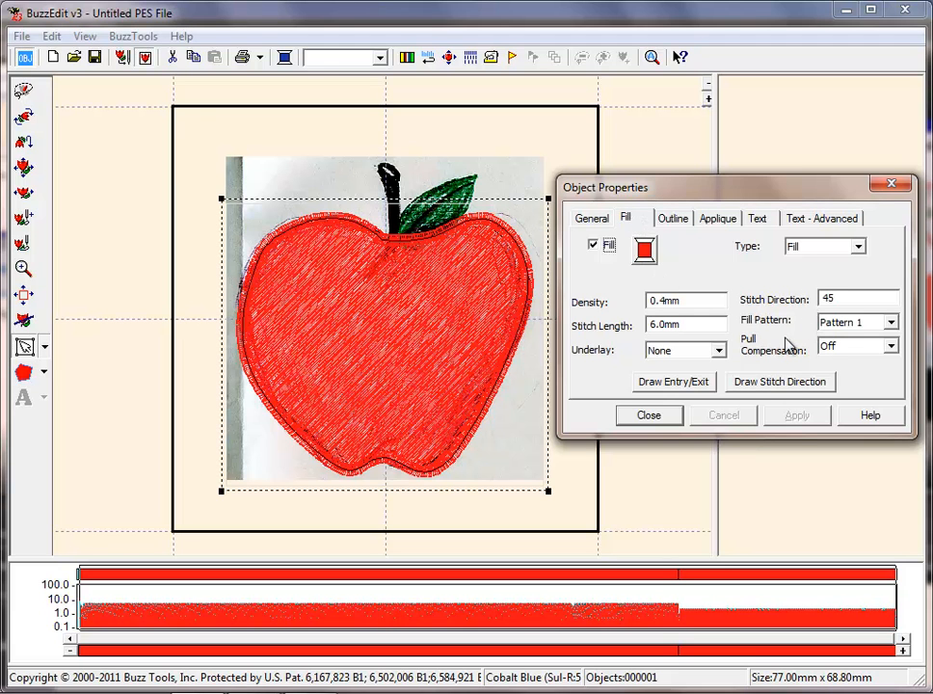
pyautogui.moveTo(749, 393)
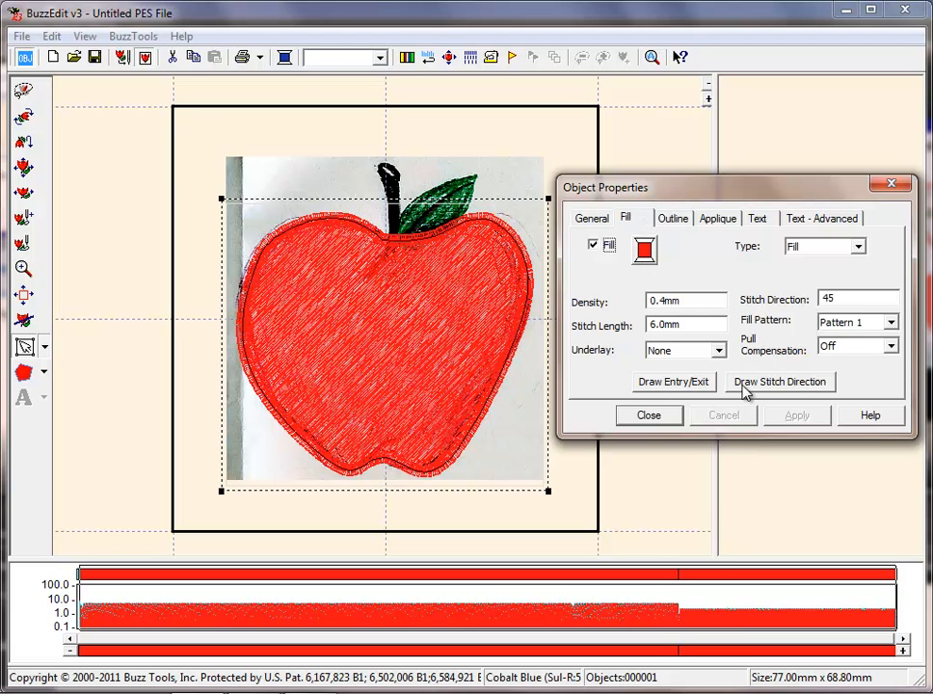
pyautogui.click(779, 381)
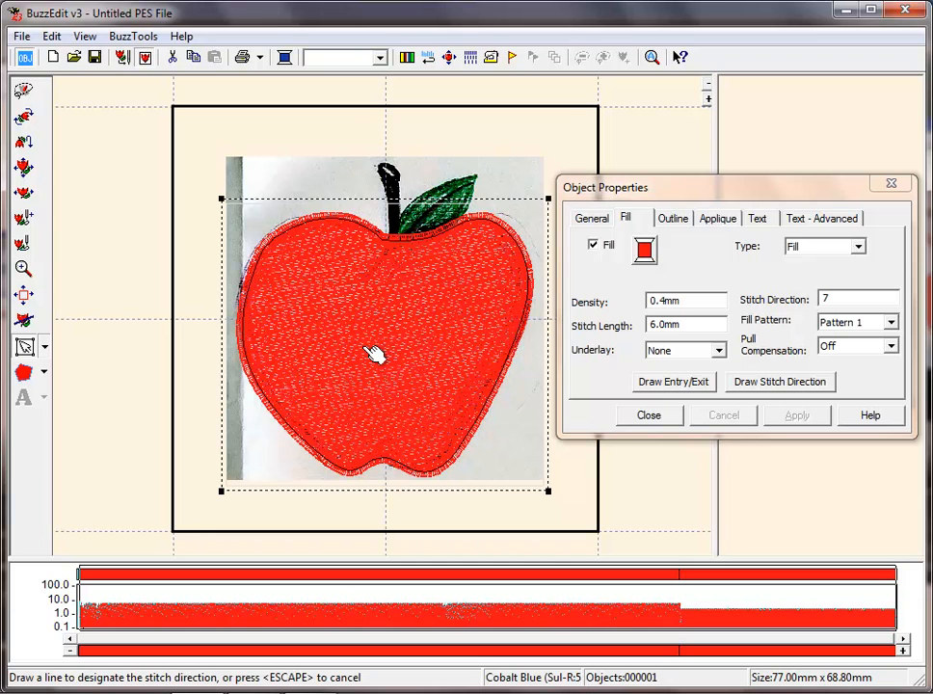
pyautogui.moveTo(646, 369)
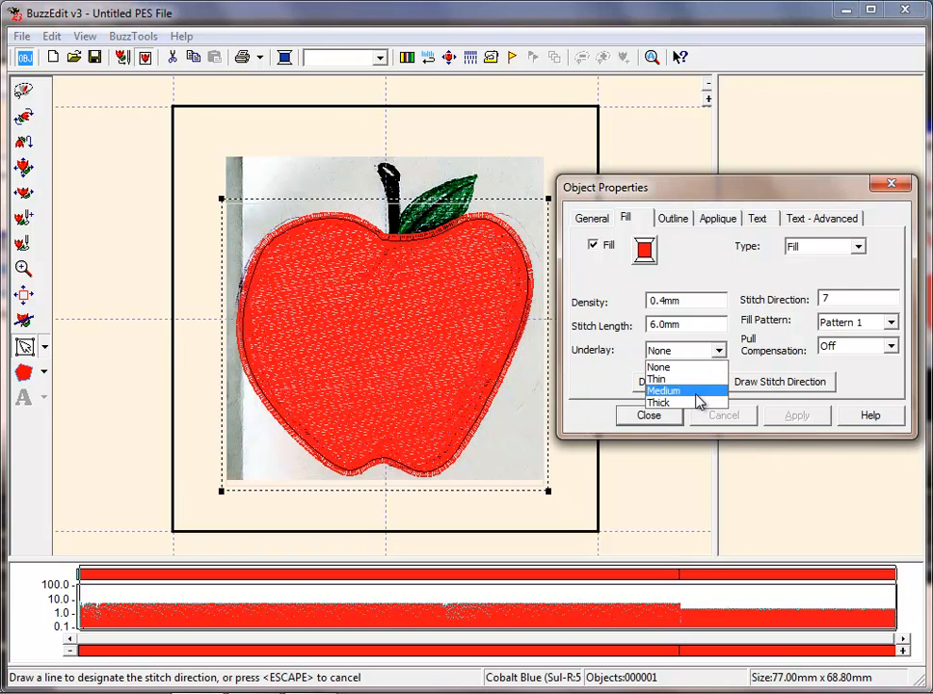
pyautogui.click(663, 389)
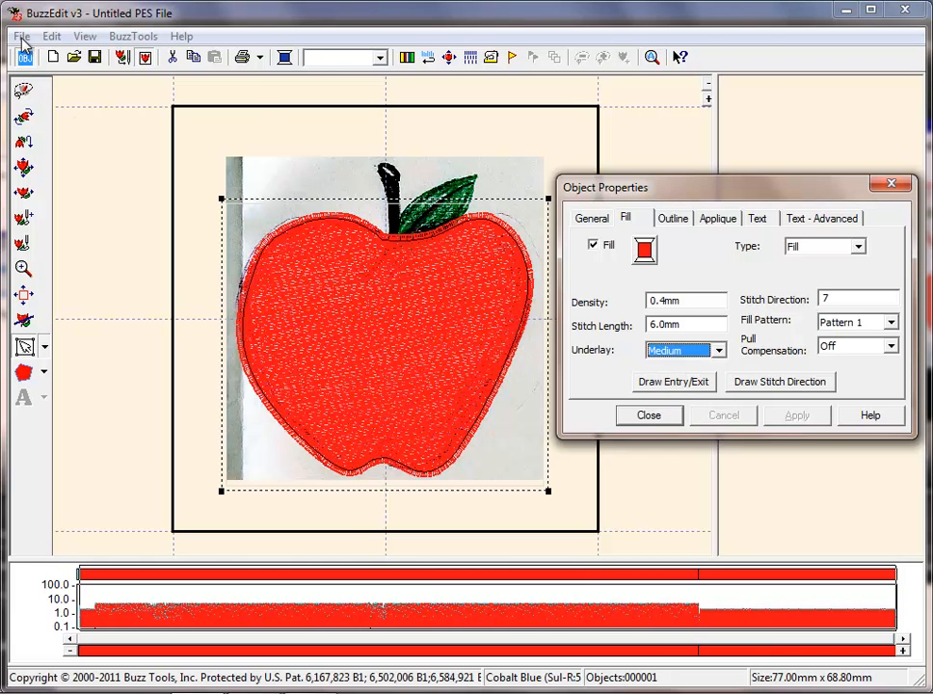
# Save the design as apple1.pes in the Digitizing folder.
pyautogui.click(19, 34)
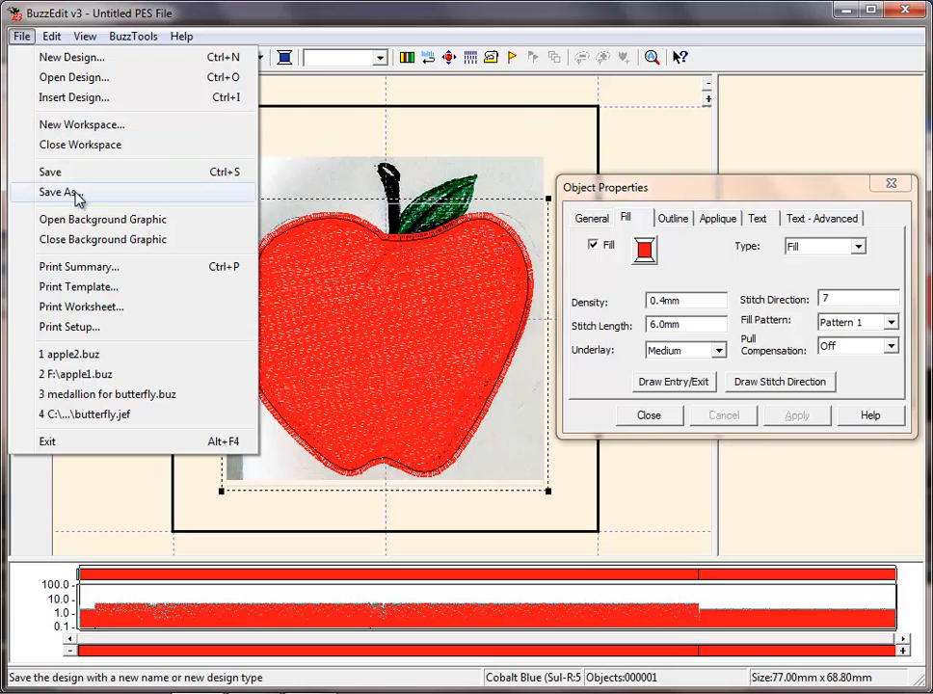
pyautogui.click(60, 193)
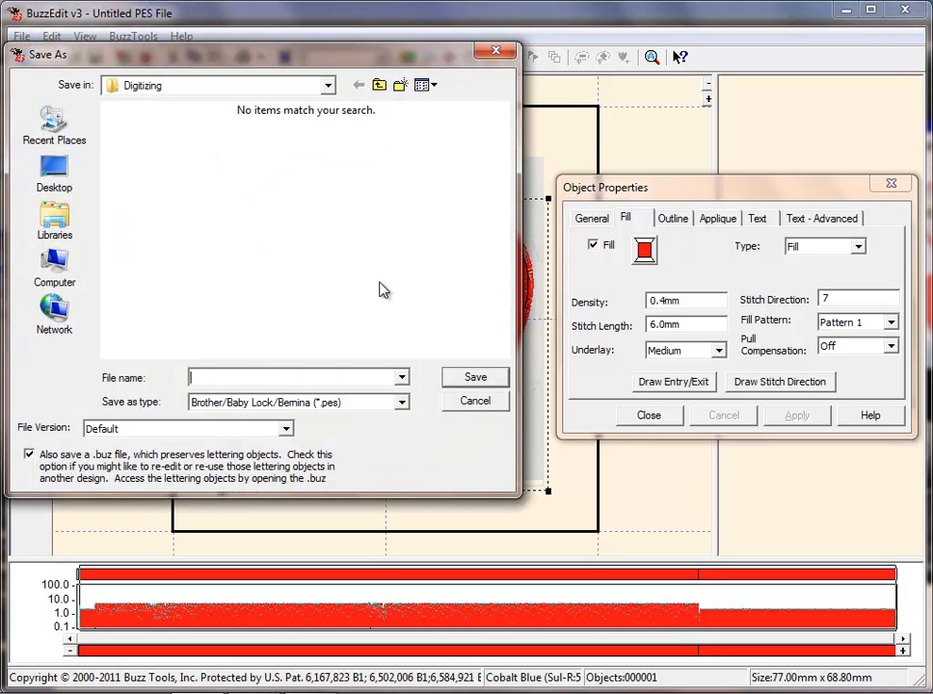
pyautogui.write('apple1')
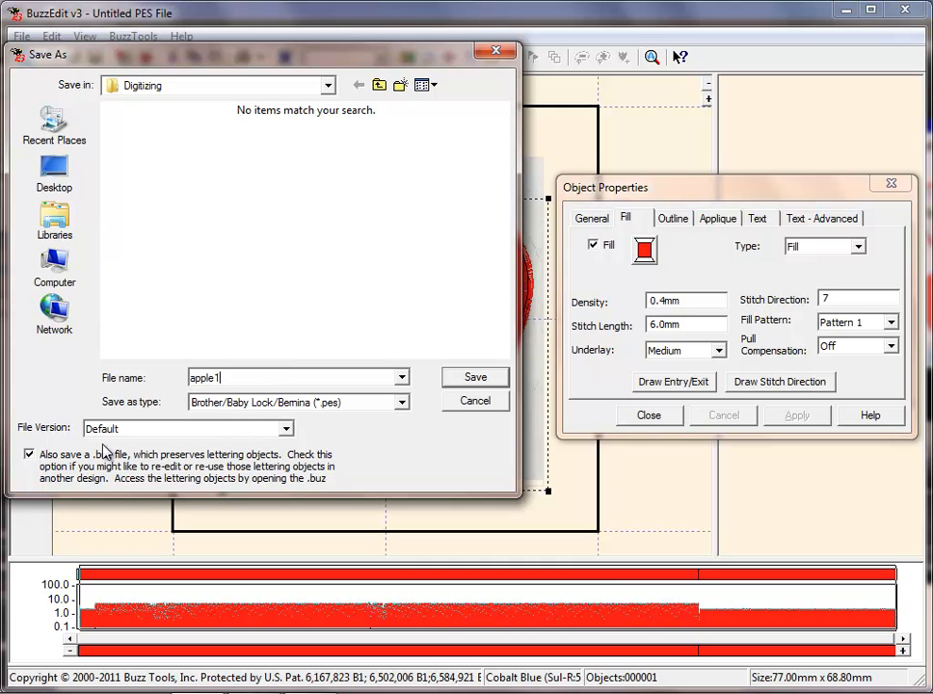
pyautogui.click(474, 375)
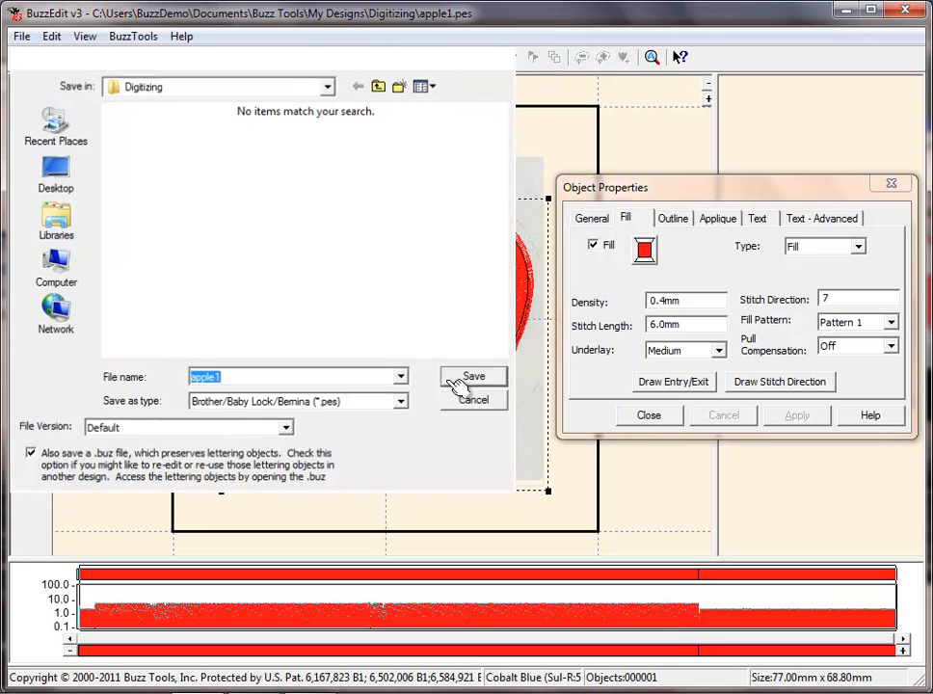
pyautogui.click(474, 375)
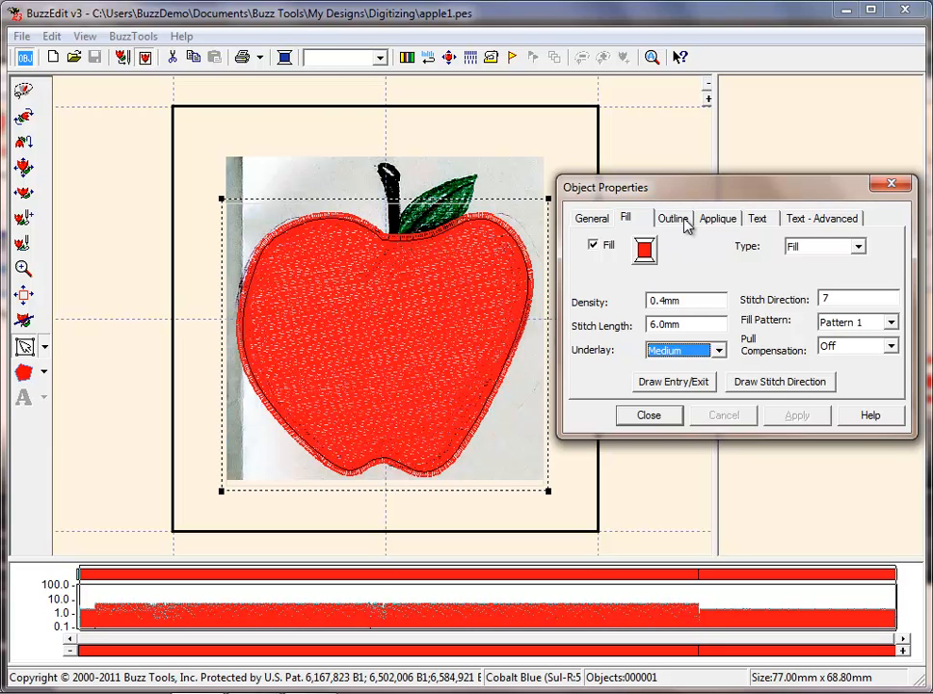
# Change the apple outline to a running stitch that runs twice.
pyautogui.click(671, 217)
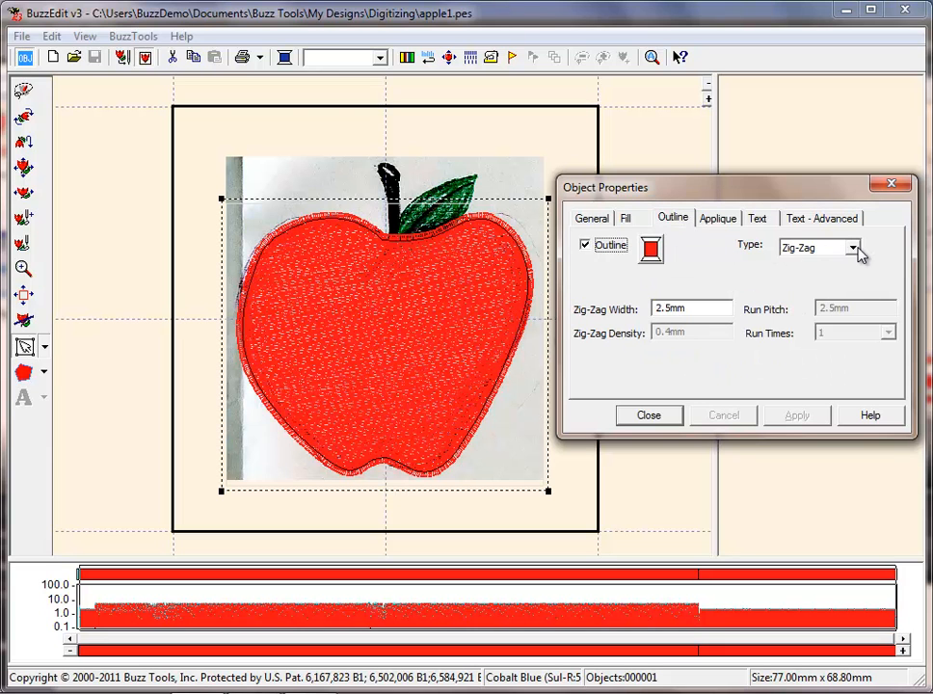
pyautogui.click(851, 247)
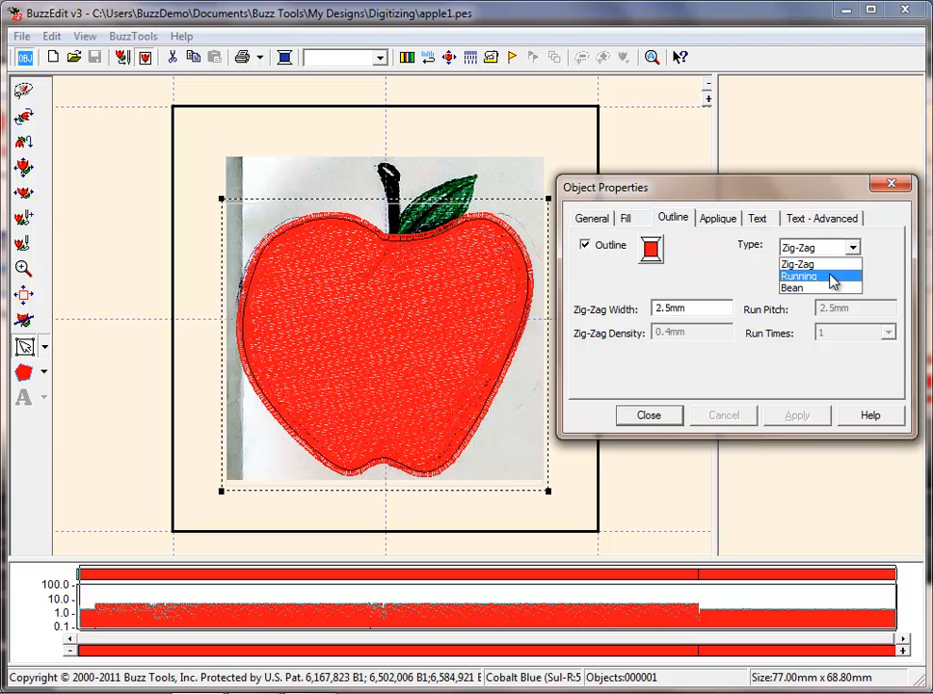
pyautogui.click(798, 277)
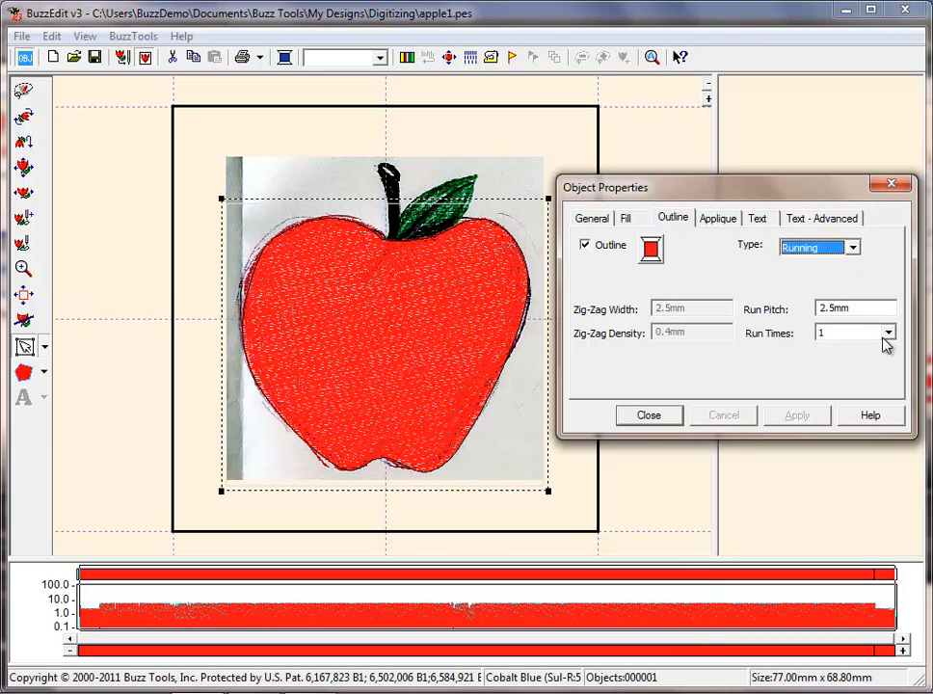
pyautogui.click(882, 331)
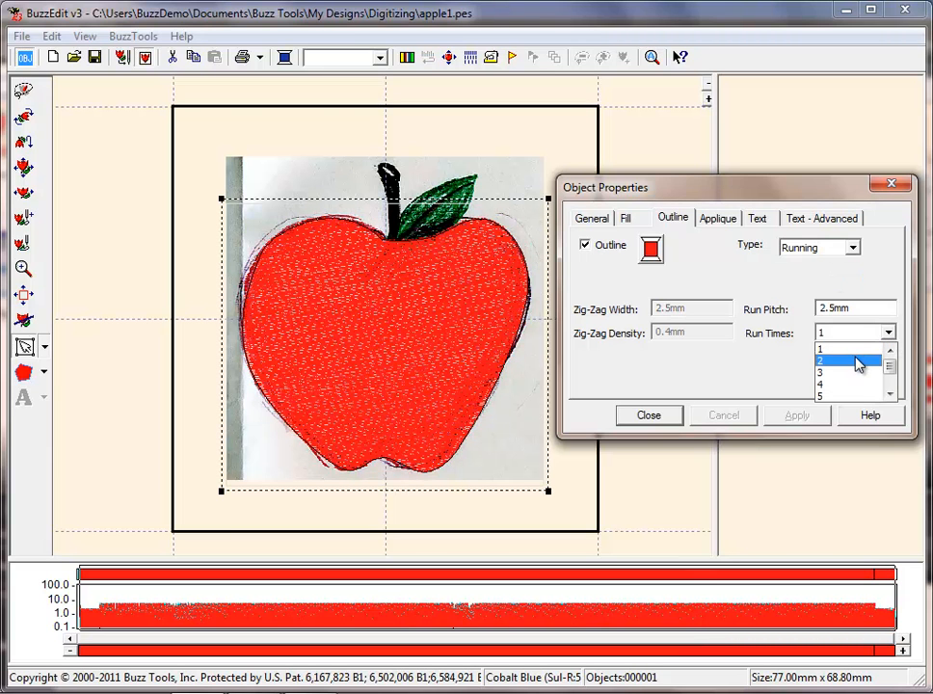
pyautogui.click(649, 246)
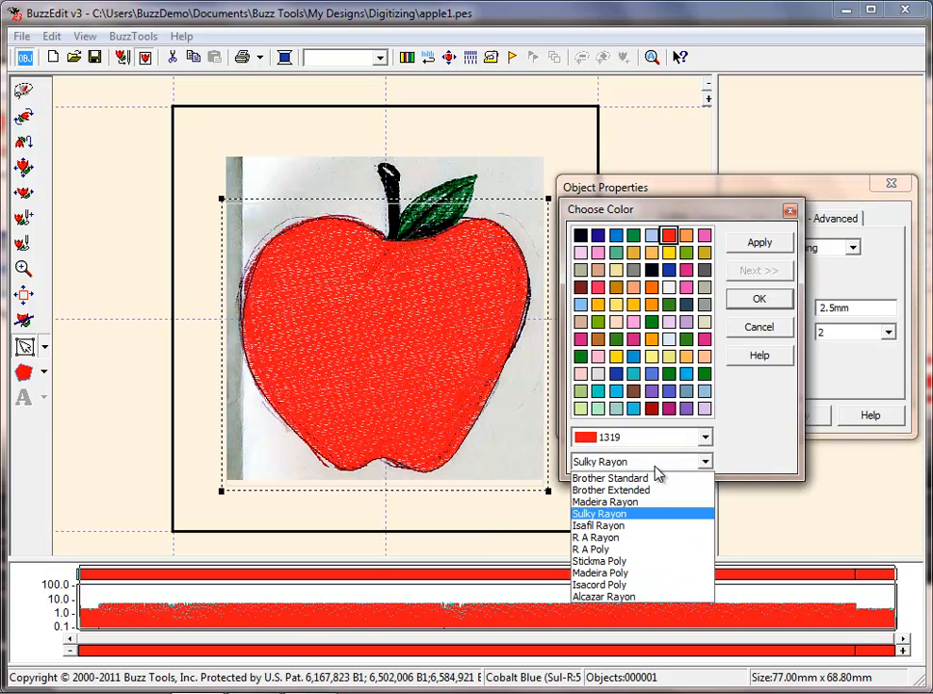
# Set the outline thread to red2 from the Brother Extended palette.
pyautogui.click(608, 490)
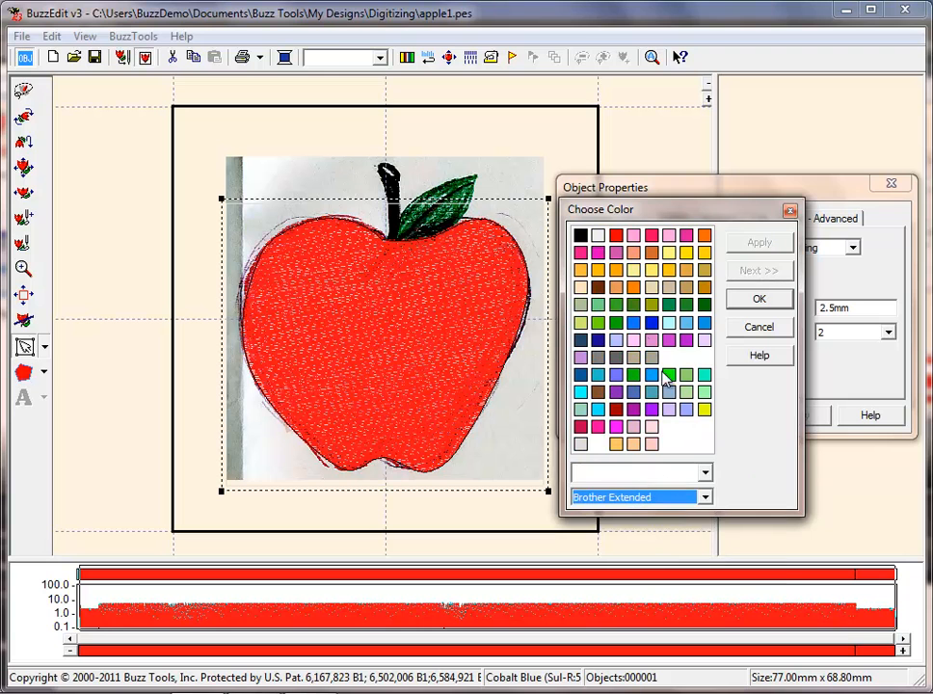
pyautogui.click(616, 408)
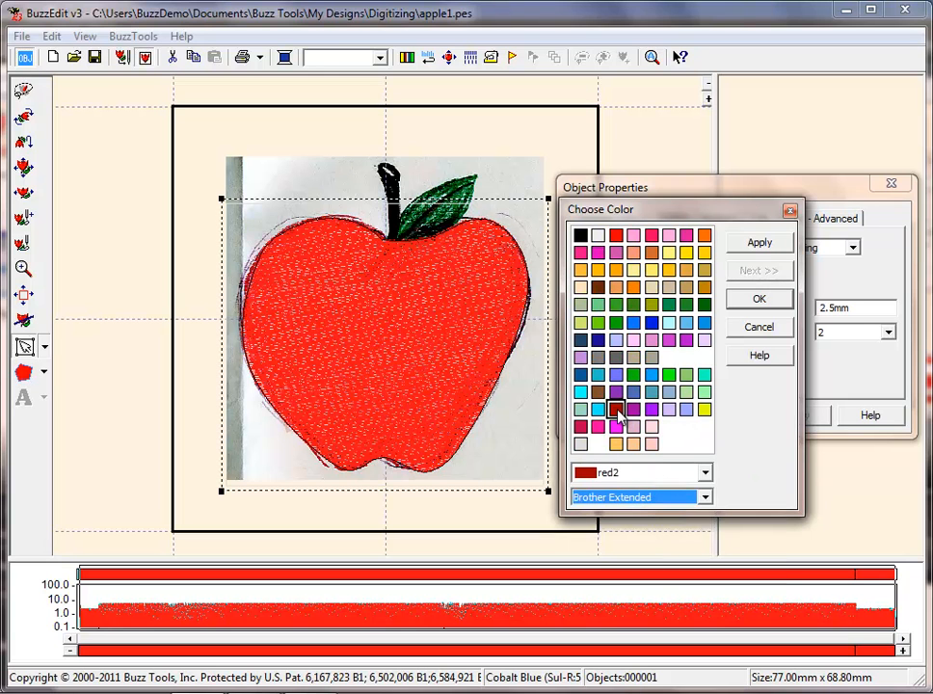
pyautogui.click(759, 243)
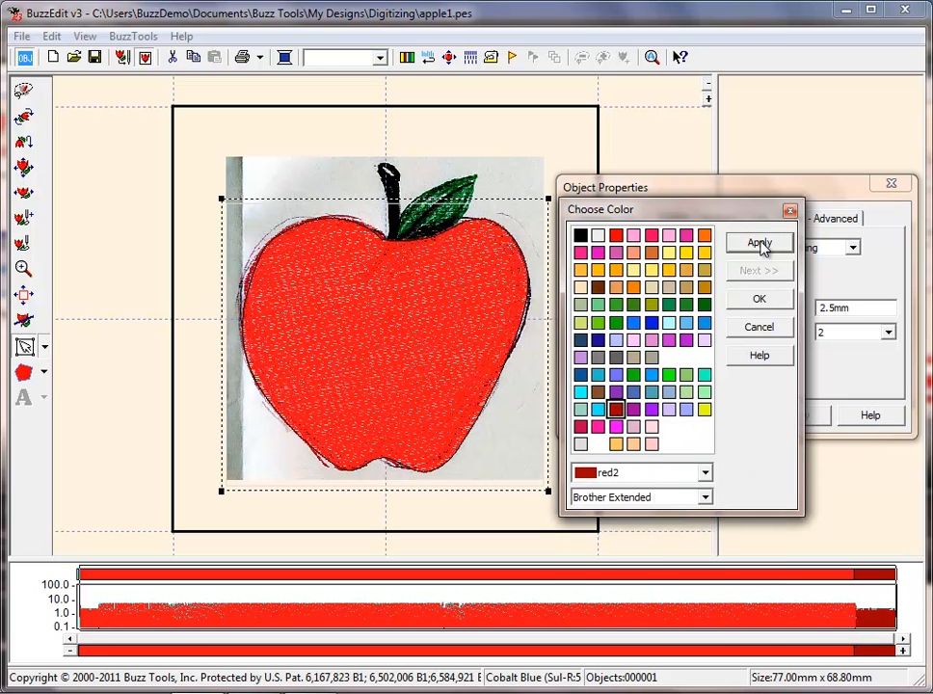
pyautogui.click(760, 242)
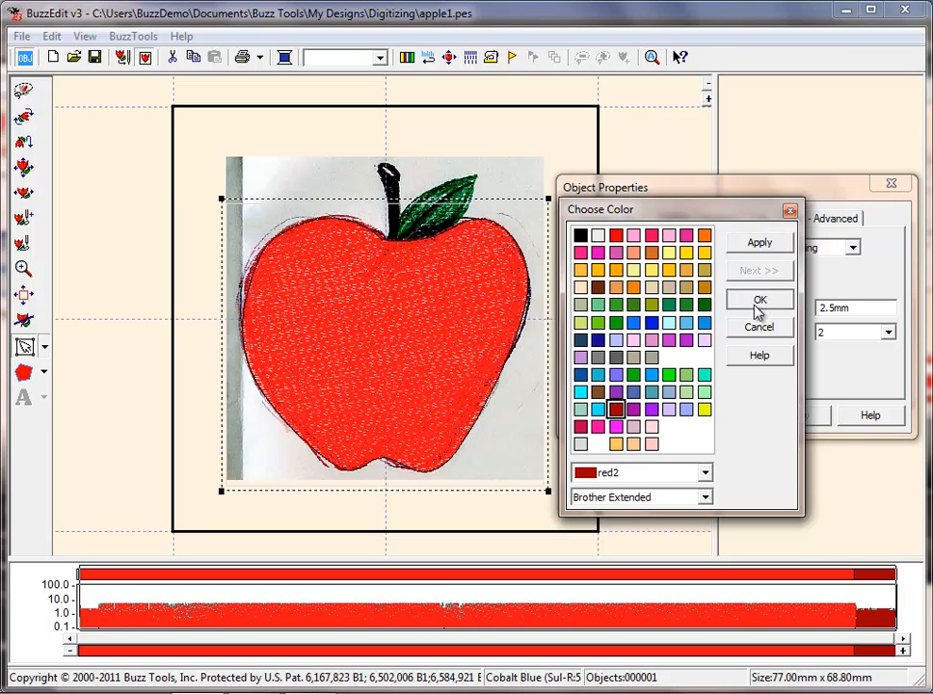
pyautogui.click(759, 301)
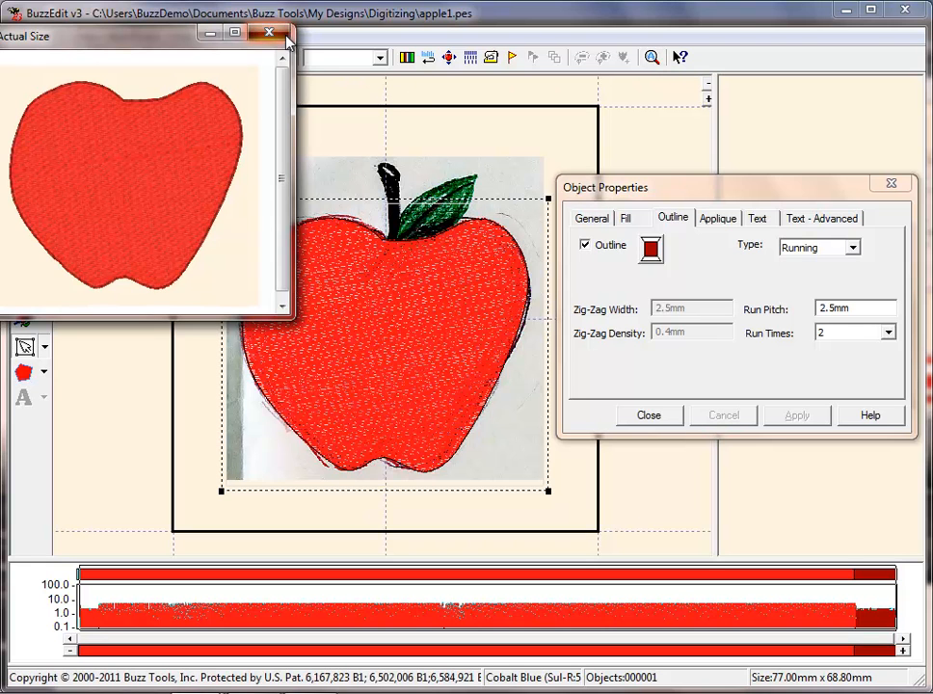
# Close the actual-size preview and zoom to the stem and leaf.
pyautogui.click(268, 32)
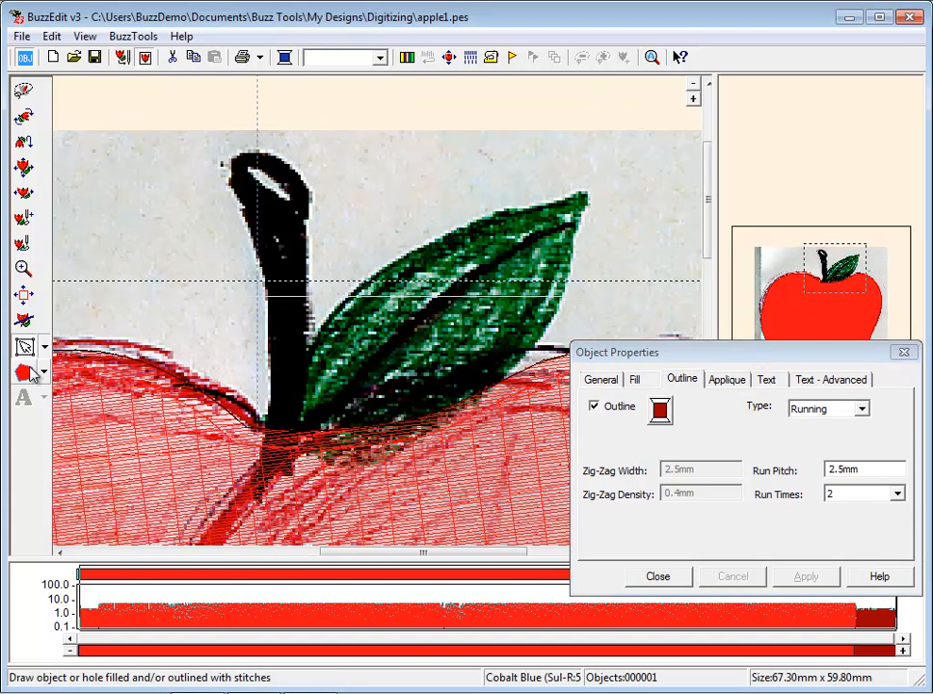
# Trace the leaf's drawn edge as a new custom stitch shape.
pyautogui.click(23, 373)
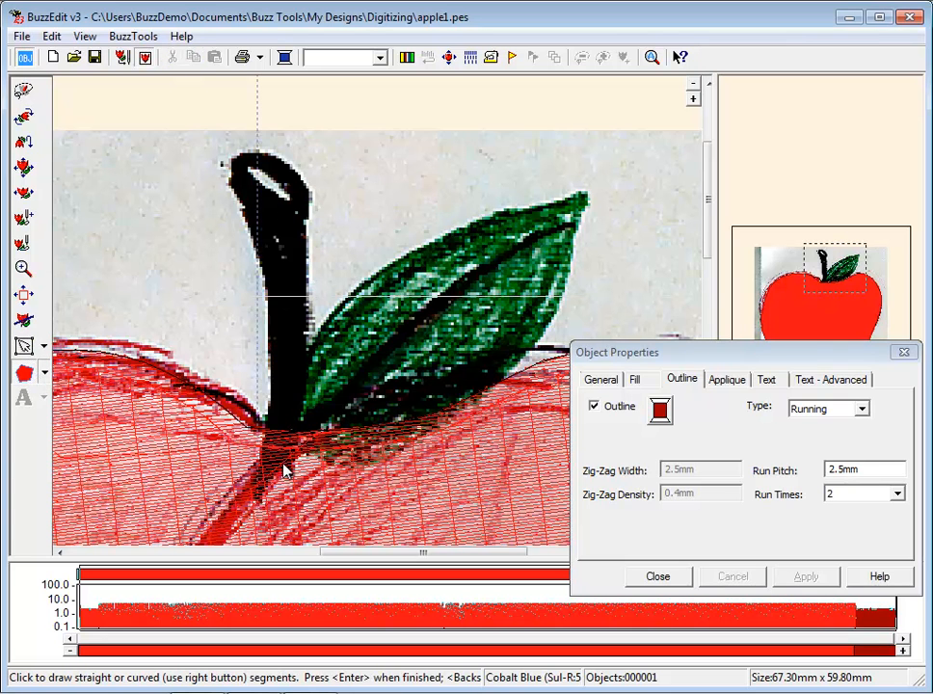
pyautogui.click(356, 293)
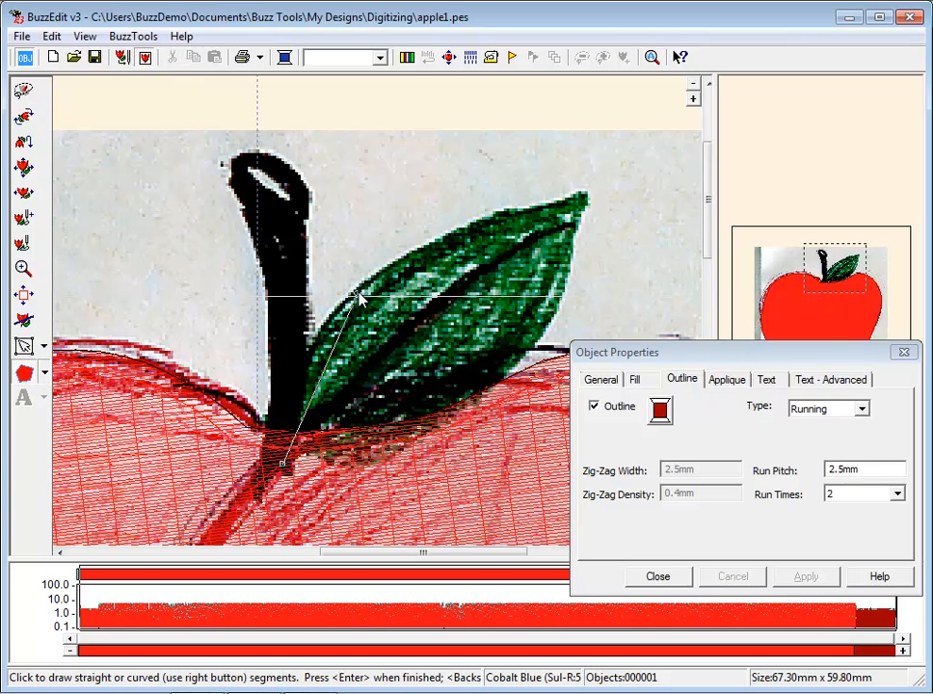
pyautogui.click(588, 202)
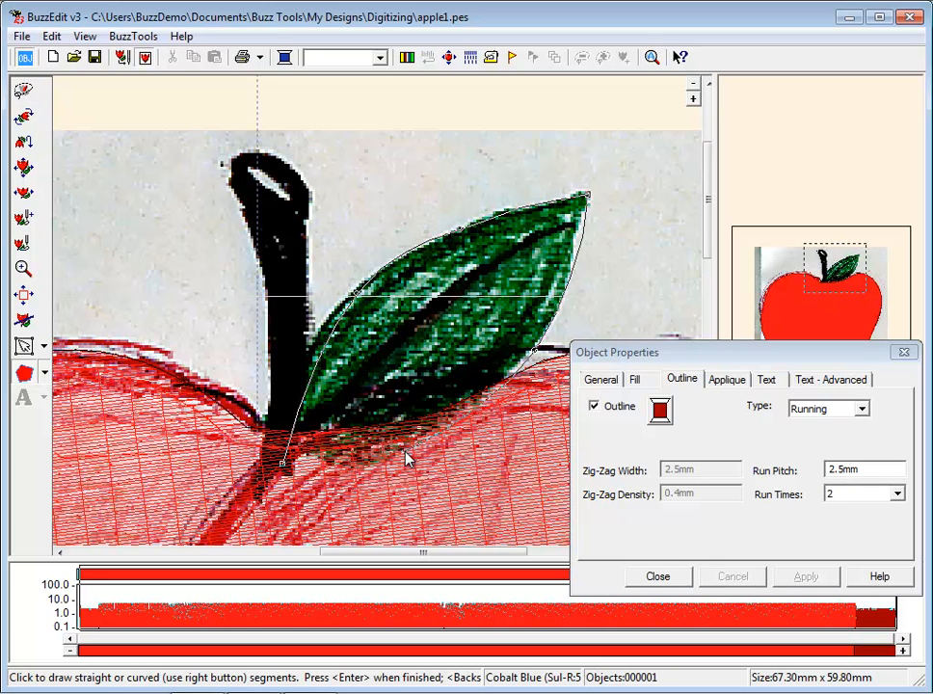
pyautogui.click(602, 378)
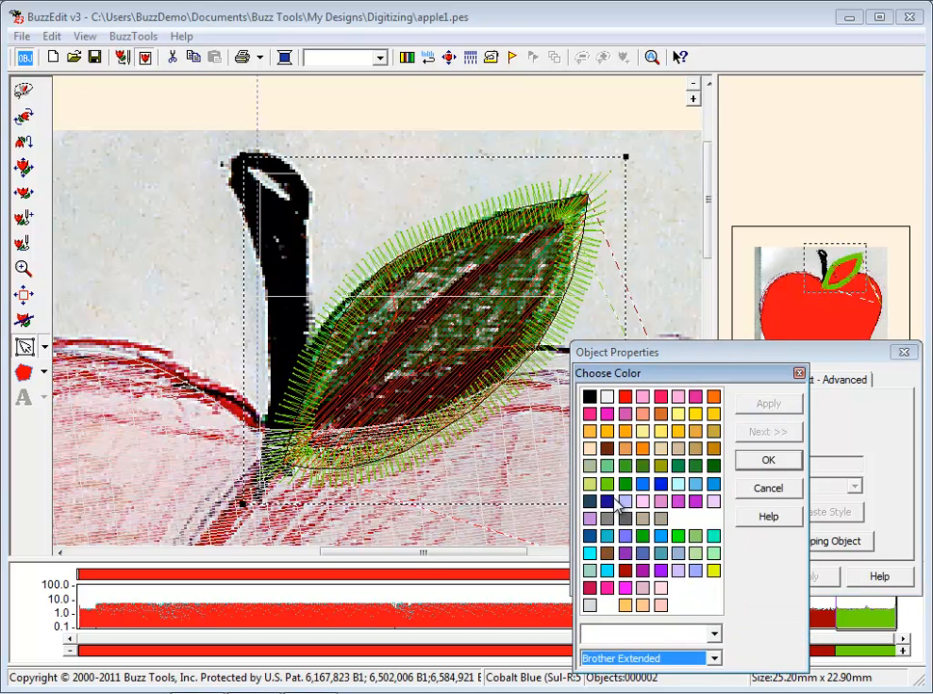
# Give the leaf green thread and draw a new fill stitch direction across it.
pyautogui.click(766, 458)
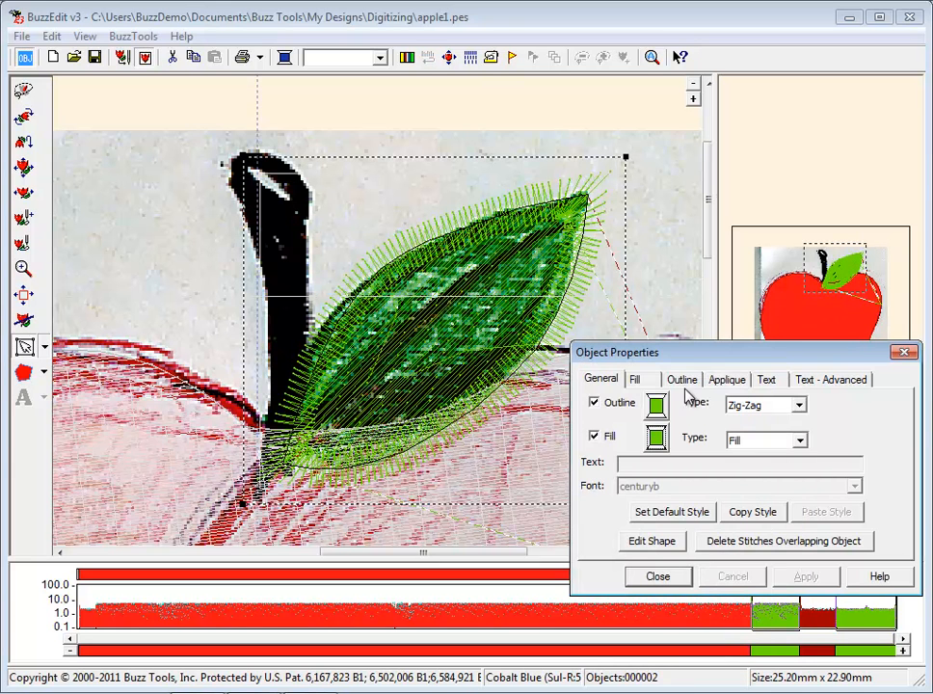
pyautogui.click(634, 377)
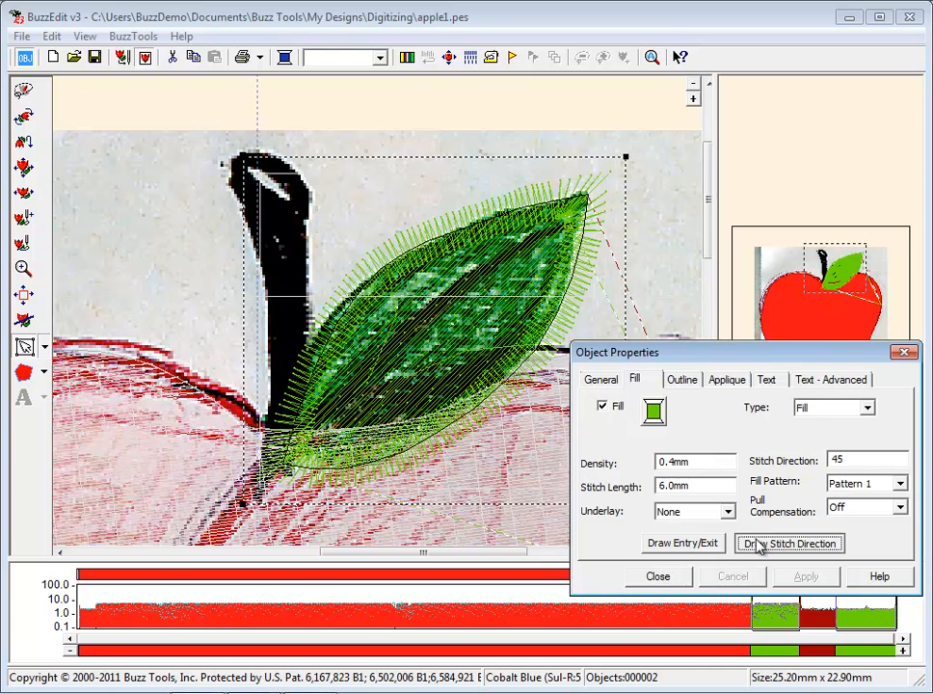
pyautogui.click(788, 543)
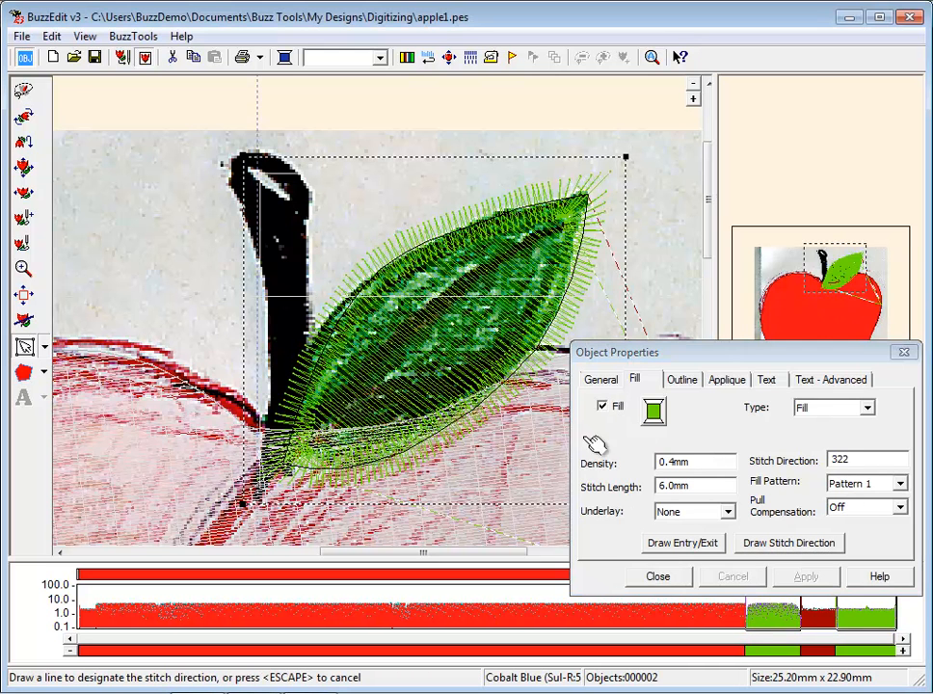
pyautogui.moveTo(674, 162)
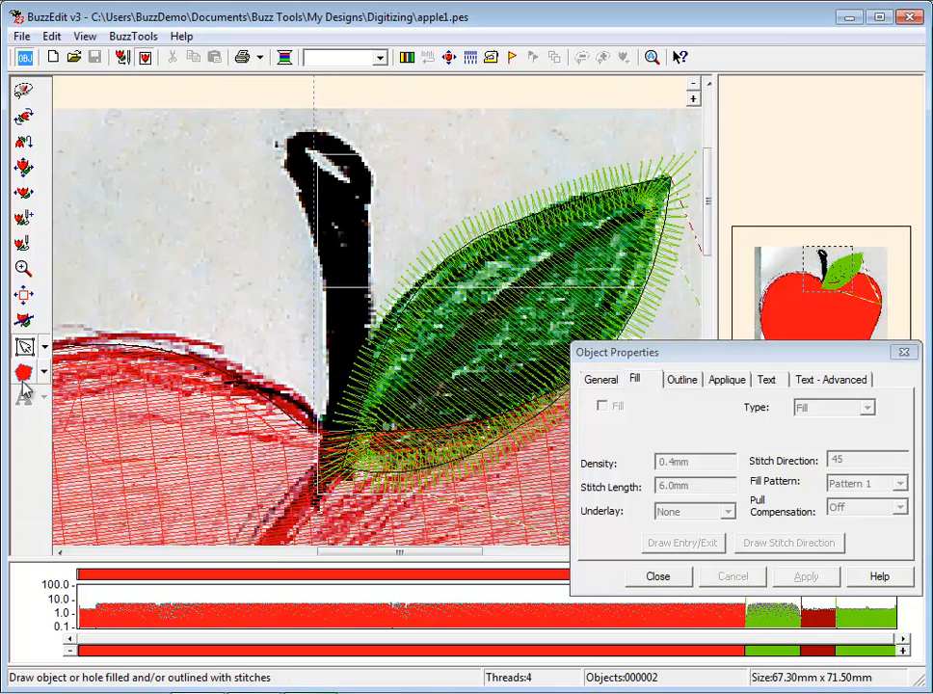
# Digitise the stem as a stitch column using Draw Column.
pyautogui.click(38, 372)
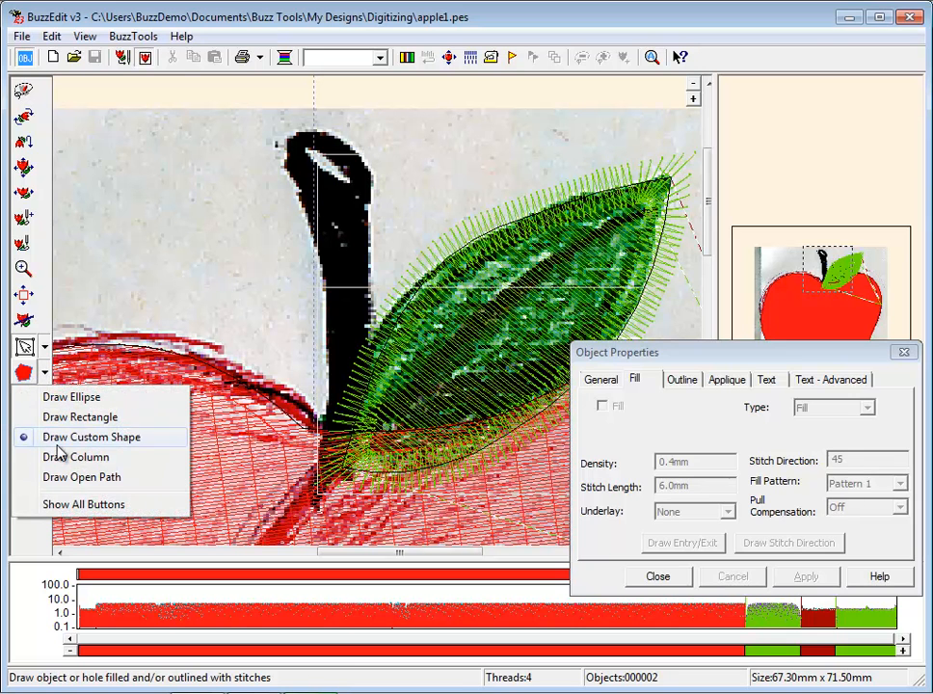
pyautogui.moveTo(77, 457)
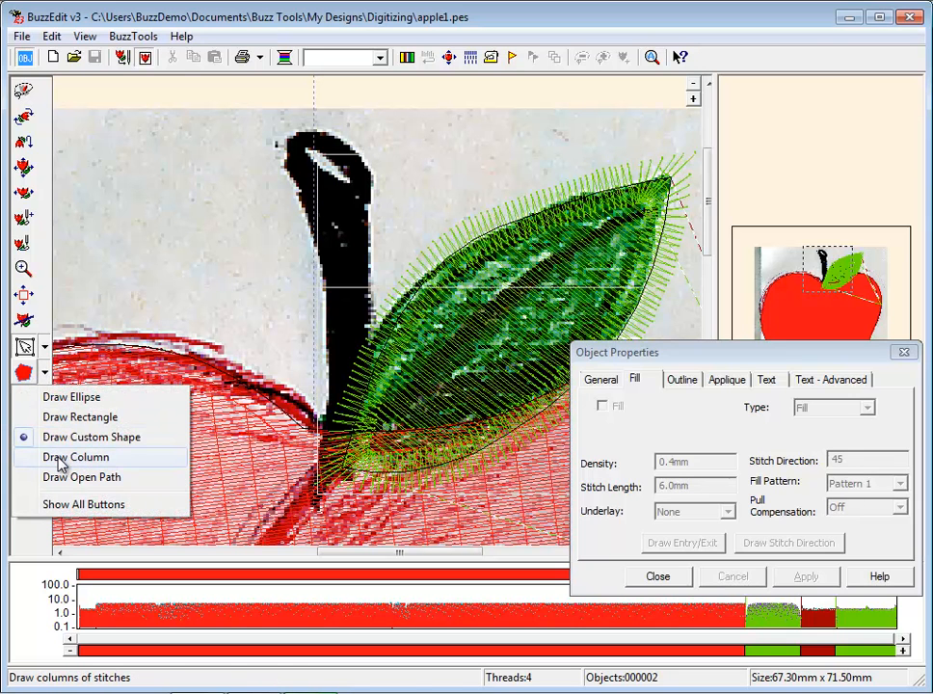
pyautogui.click(75, 456)
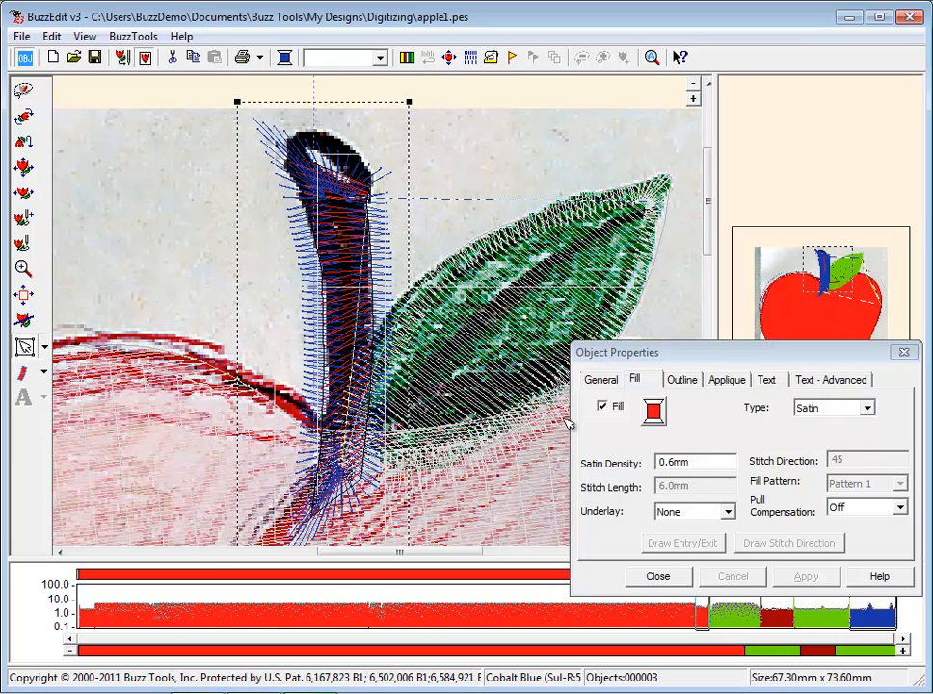
pyautogui.click(601, 378)
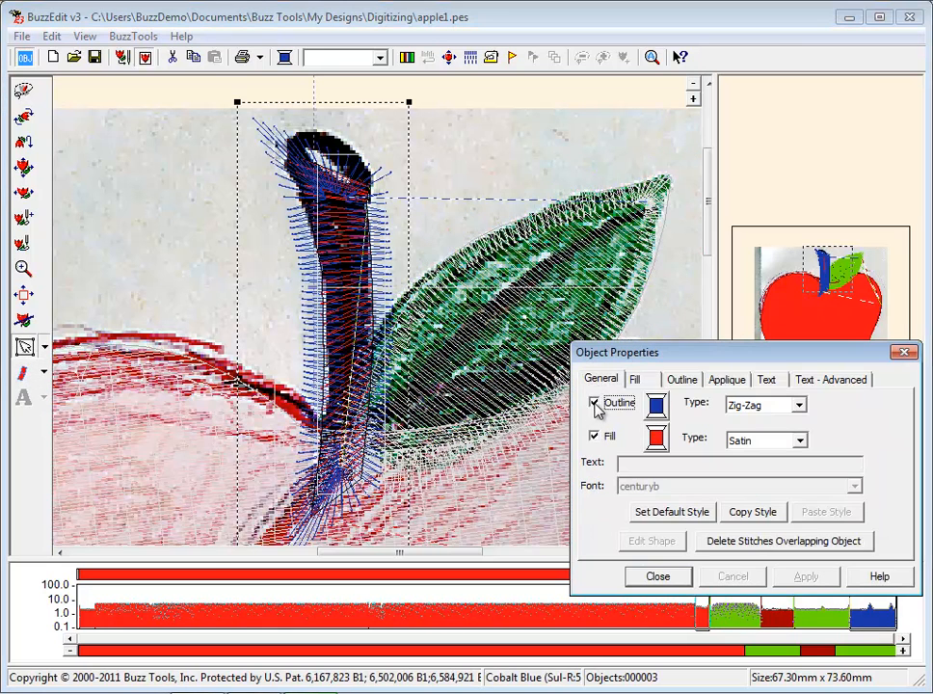
# Turn off the stem's outline and give it a brown satin fill.
pyautogui.click(655, 405)
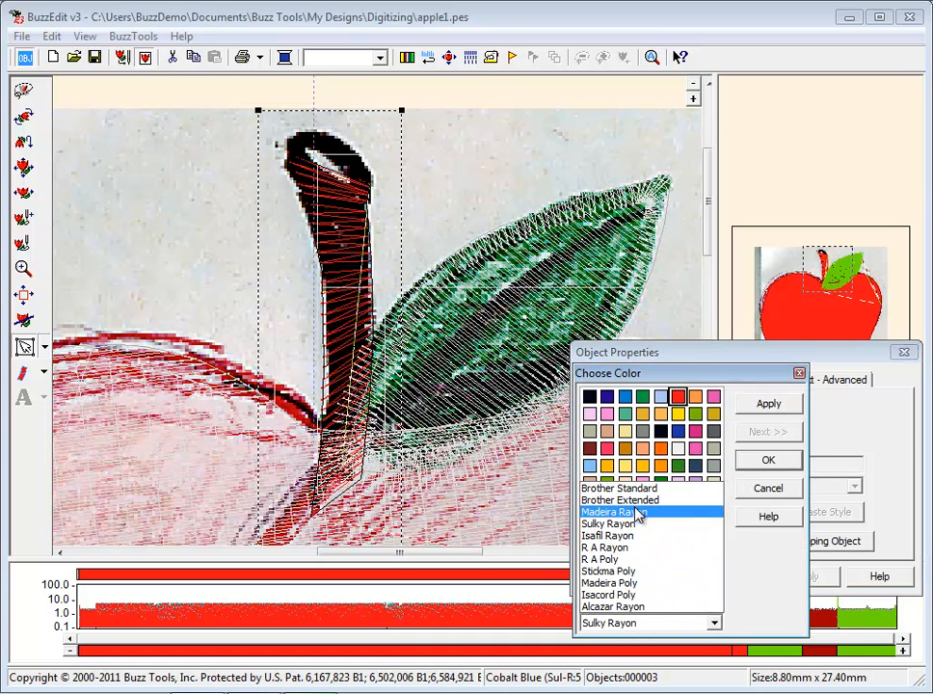
pyautogui.click(620, 499)
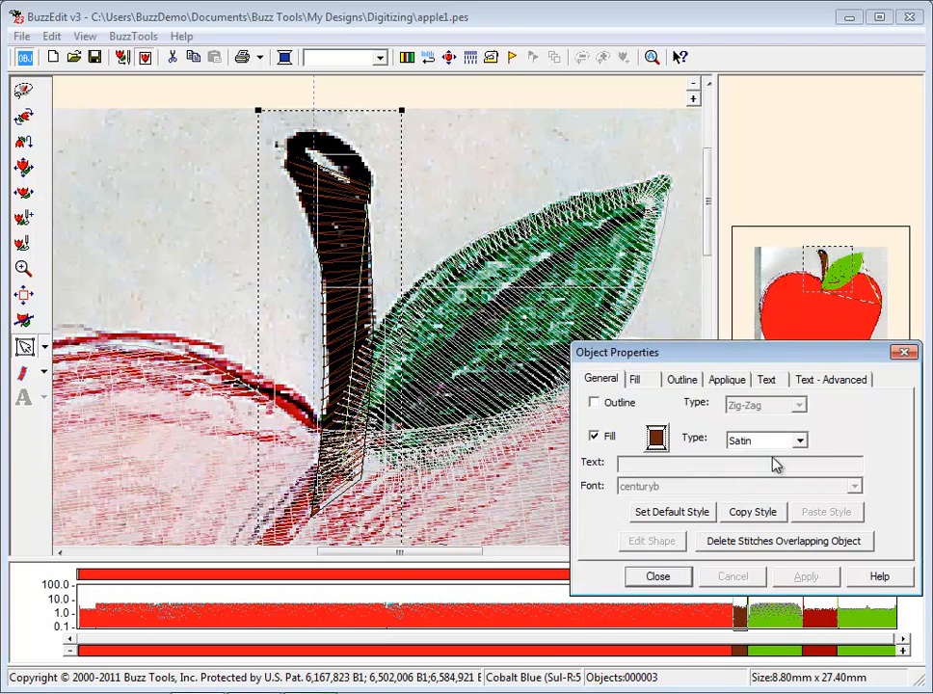
pyautogui.moveTo(709, 528)
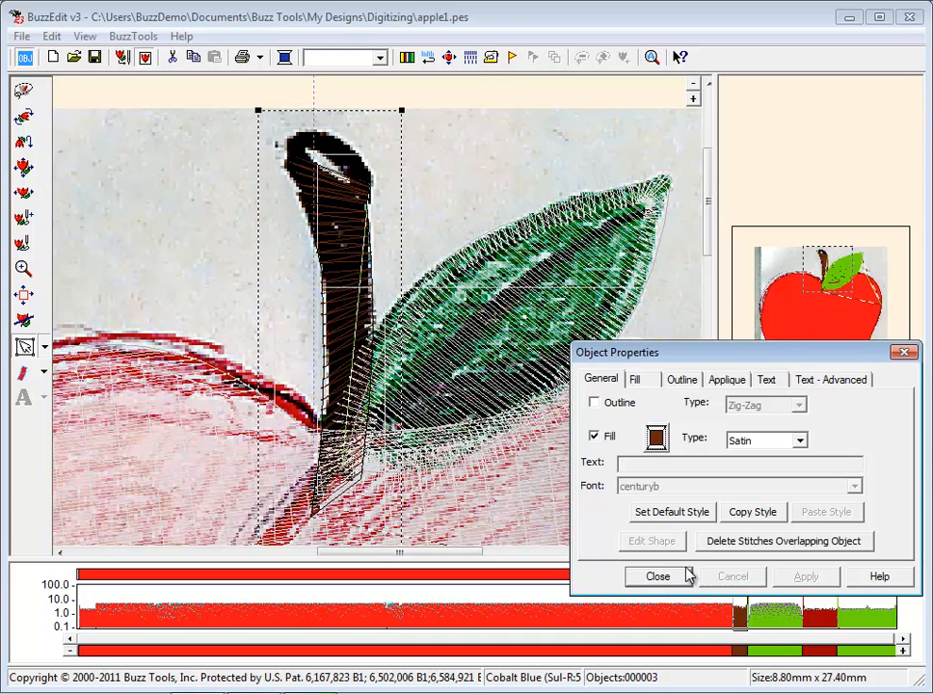
pyautogui.click(634, 377)
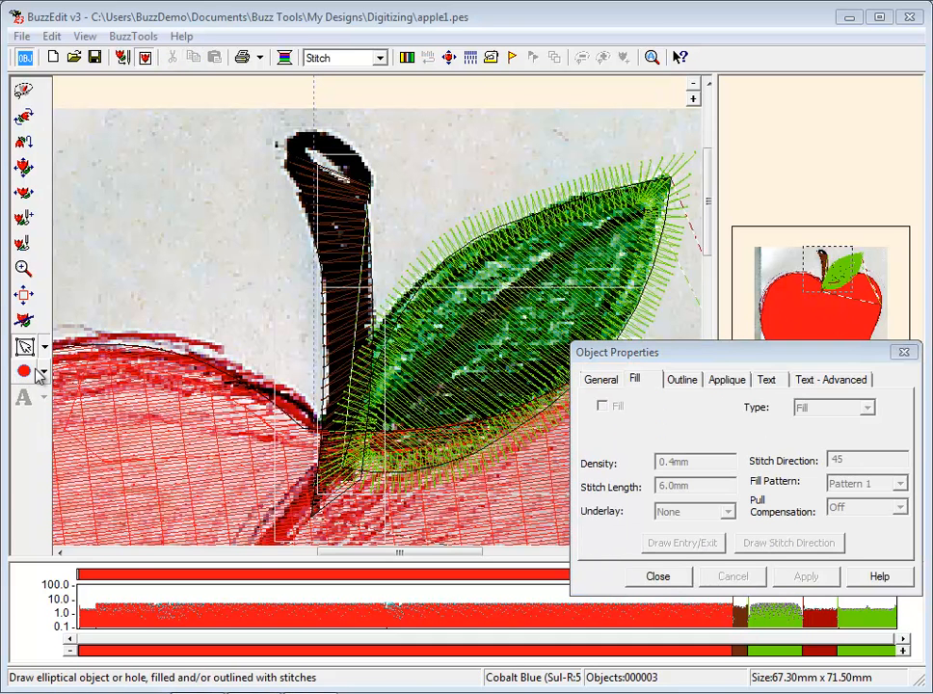
# Draw an ellipse at the stem top and remove its outline.
pyautogui.click(23, 372)
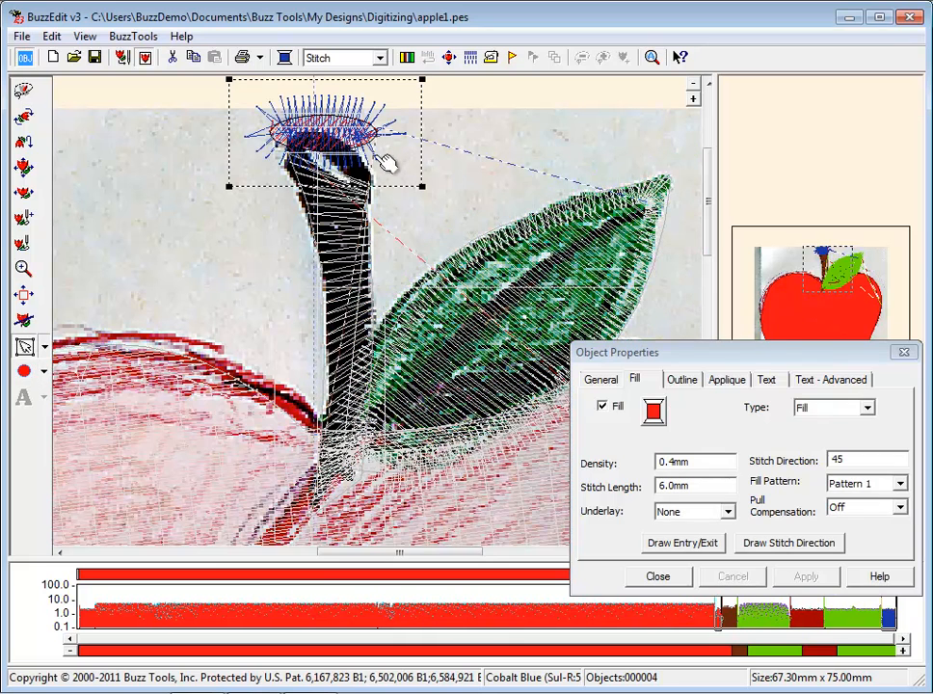
pyautogui.click(601, 377)
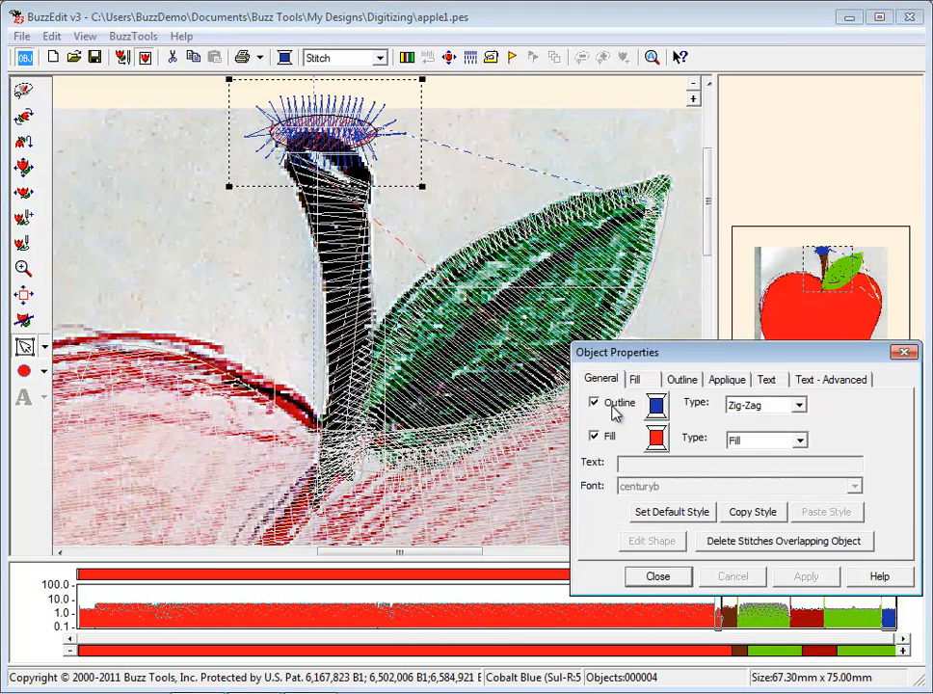
pyautogui.click(594, 402)
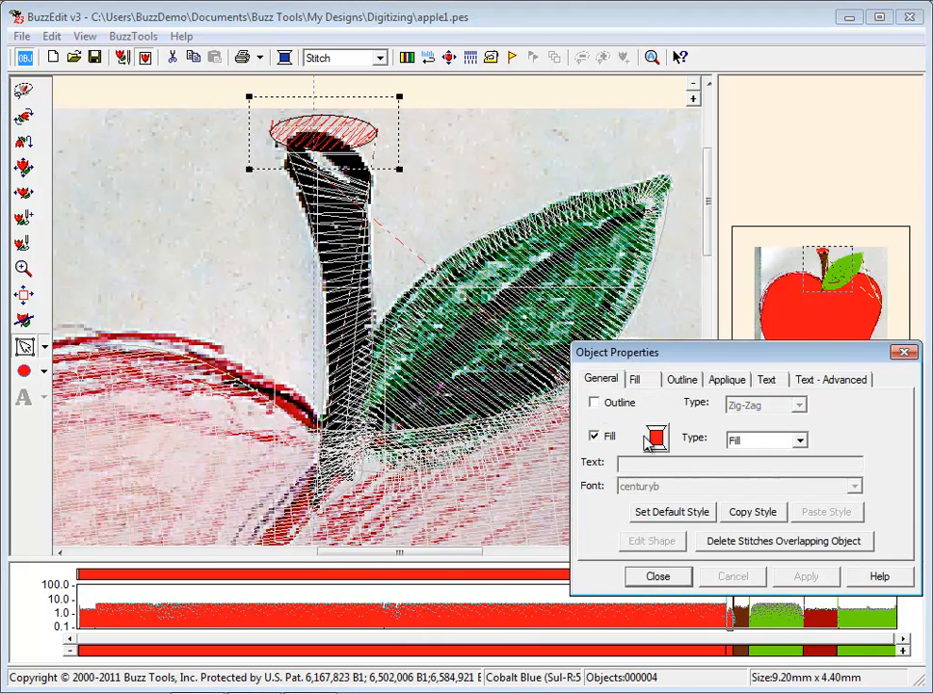
# Give the oval a brown satin fill and start drawing its stitch direction.
pyautogui.click(653, 440)
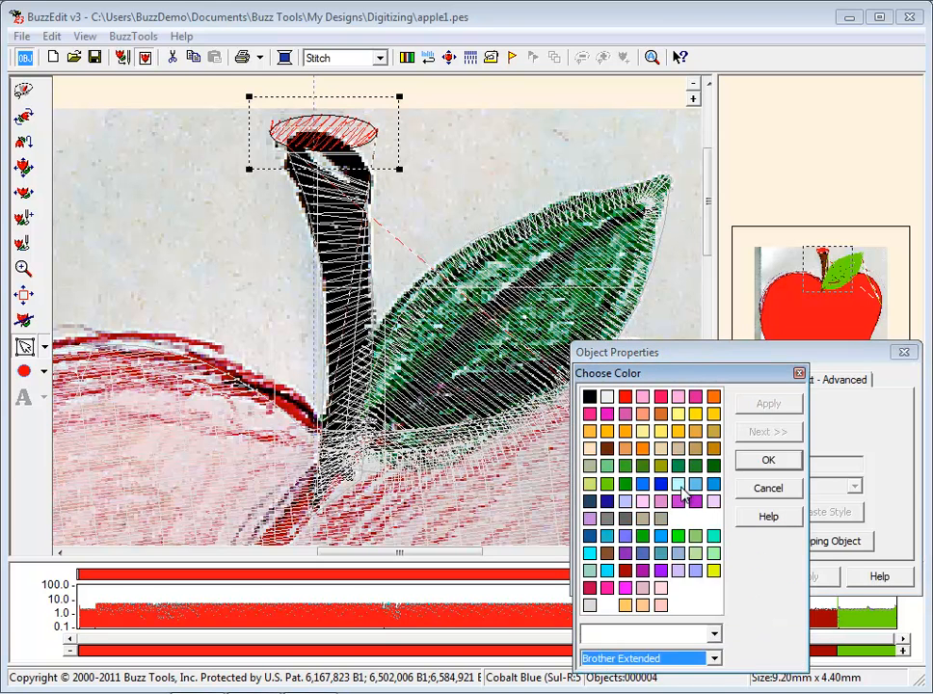
pyautogui.click(767, 458)
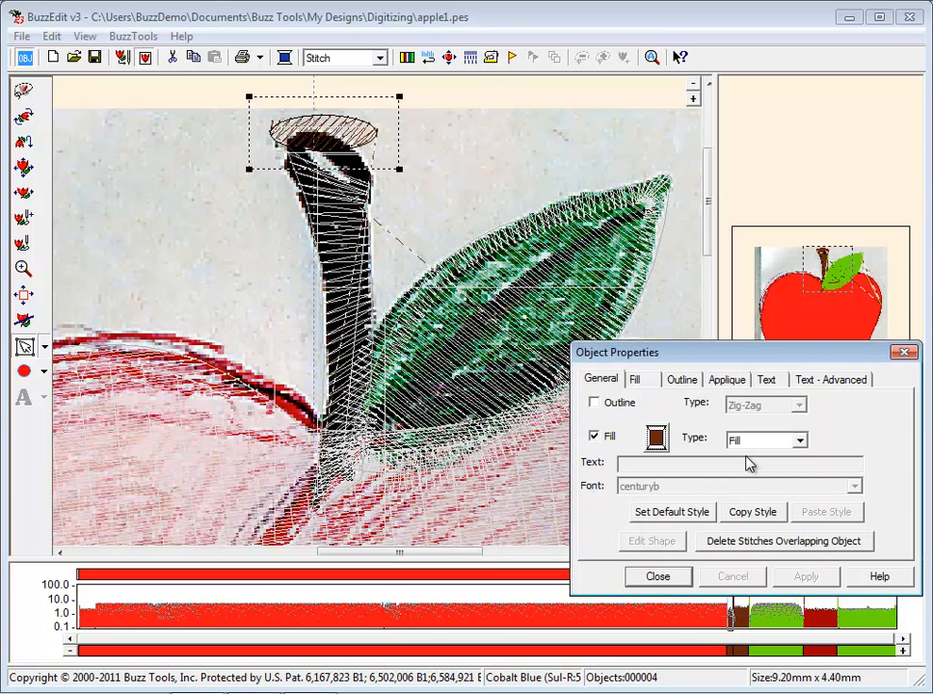
pyautogui.click(759, 440)
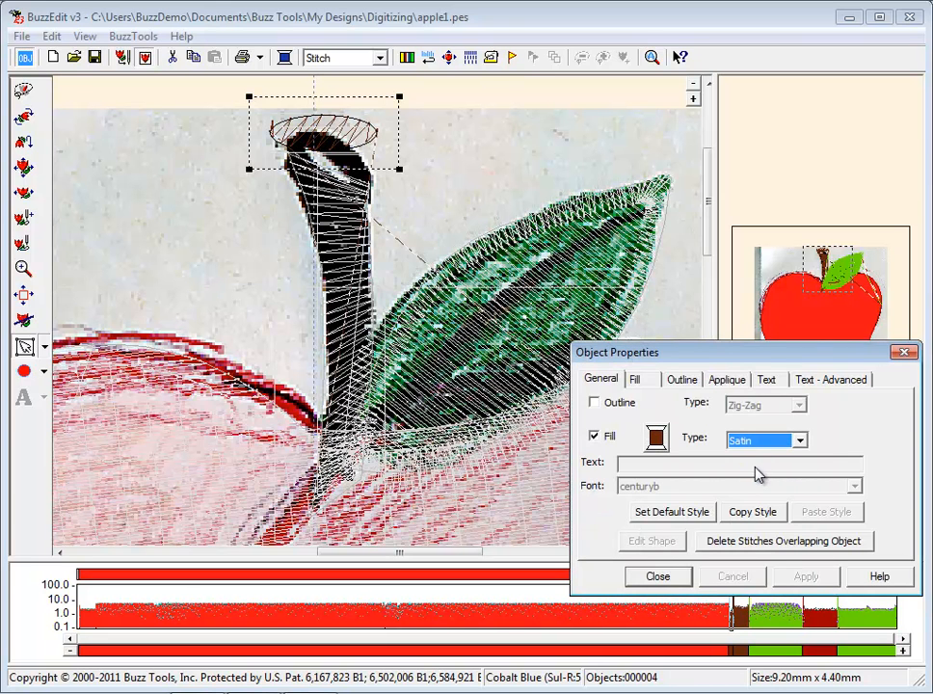
pyautogui.click(634, 378)
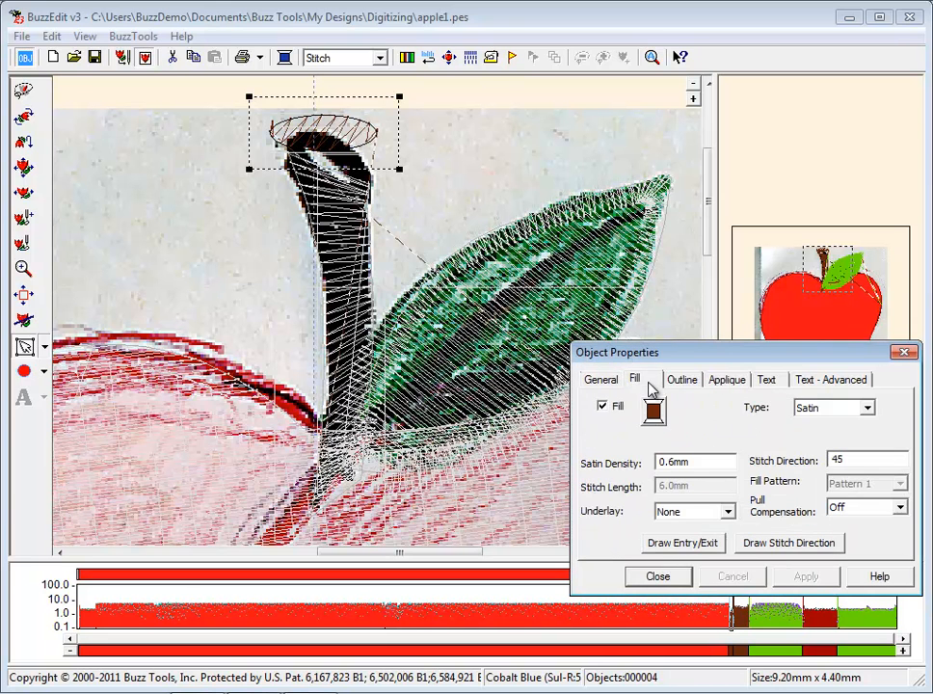
pyautogui.click(788, 542)
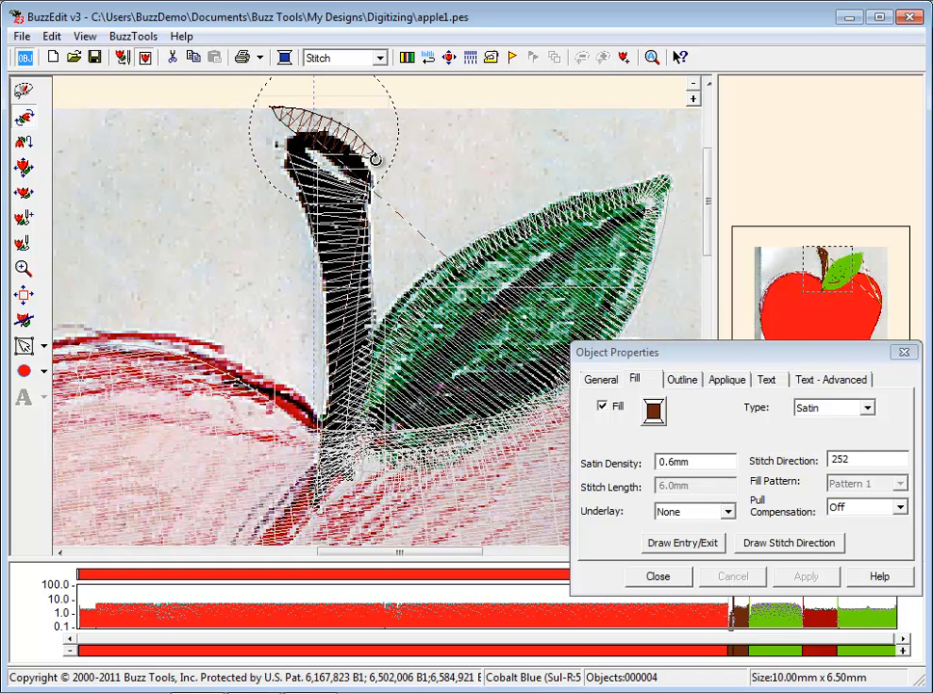
pyautogui.moveTo(200, 140)
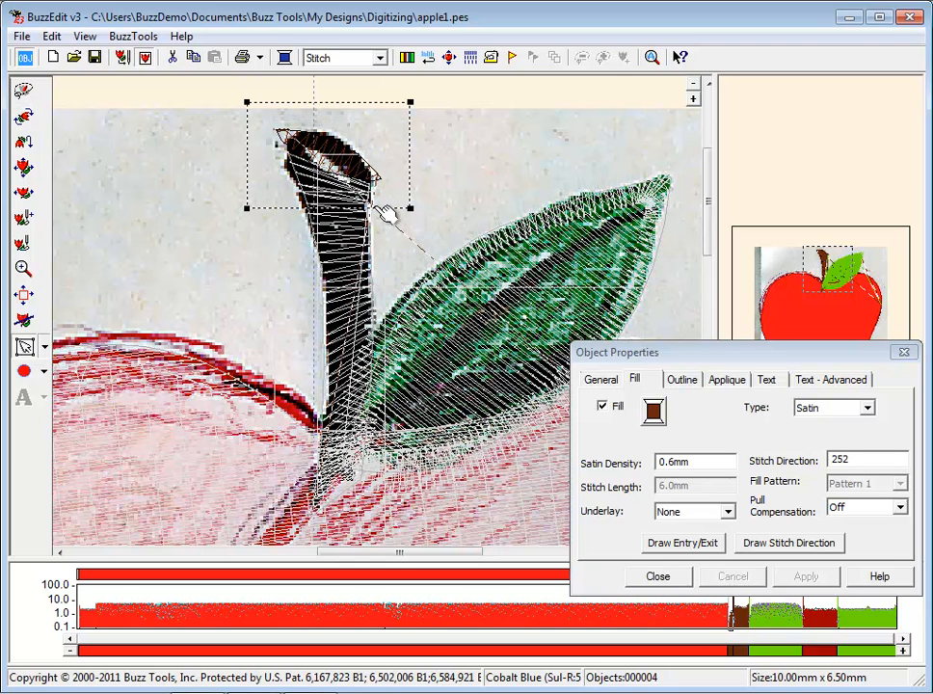
pyautogui.moveTo(684, 169)
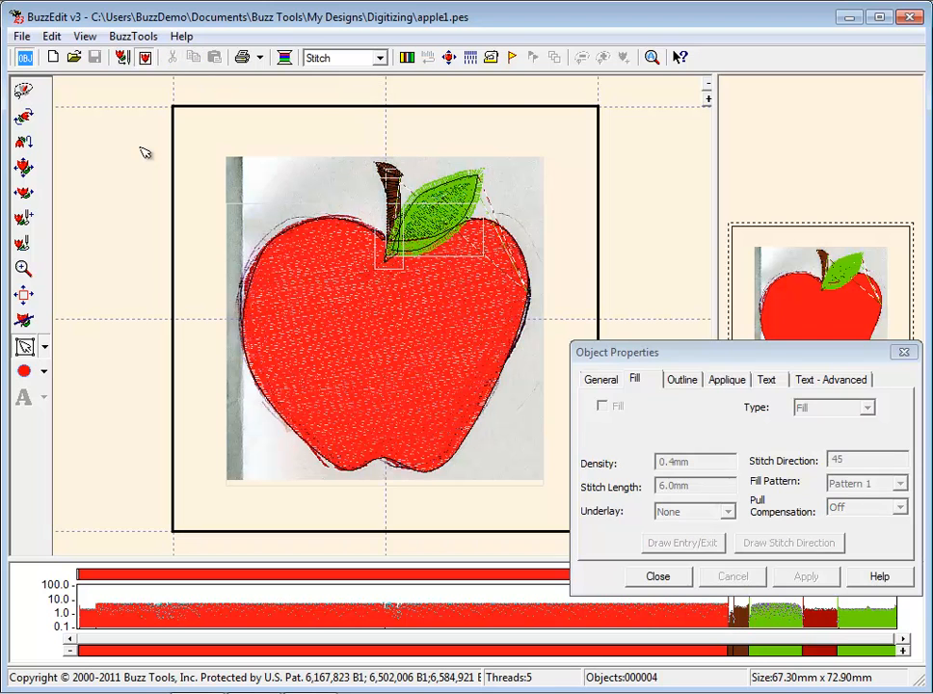
pyautogui.moveTo(146, 58)
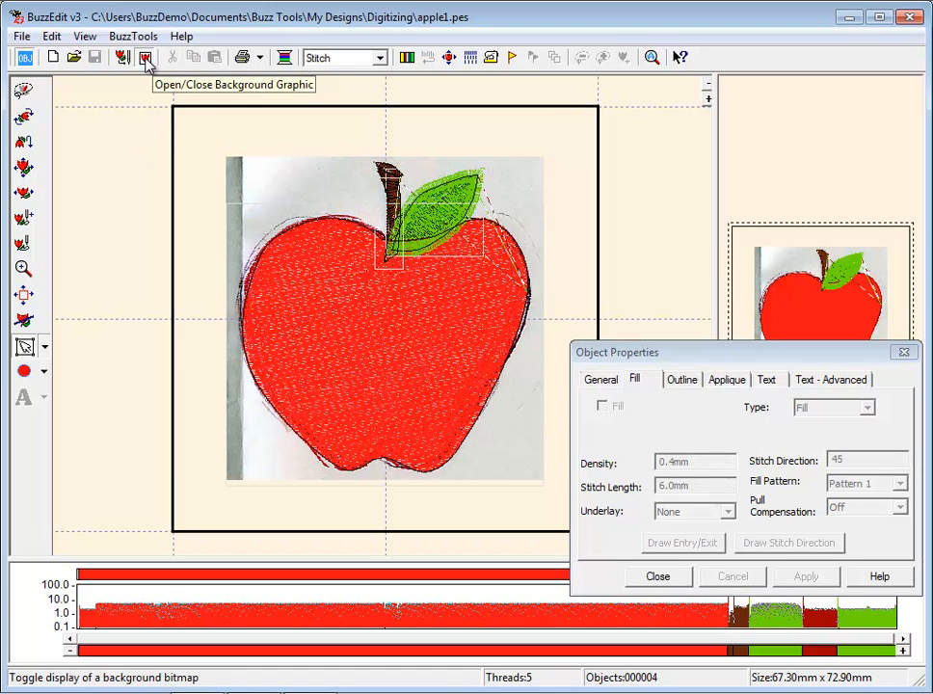
# Hide the background apple photo and preview the design at actual size.
pyautogui.click(145, 58)
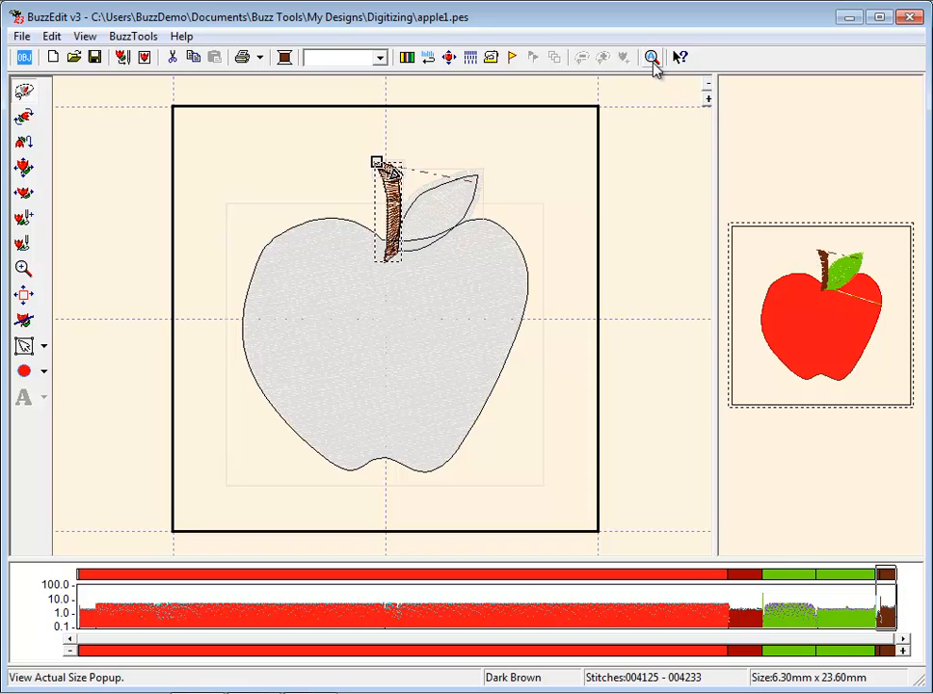
pyautogui.click(651, 56)
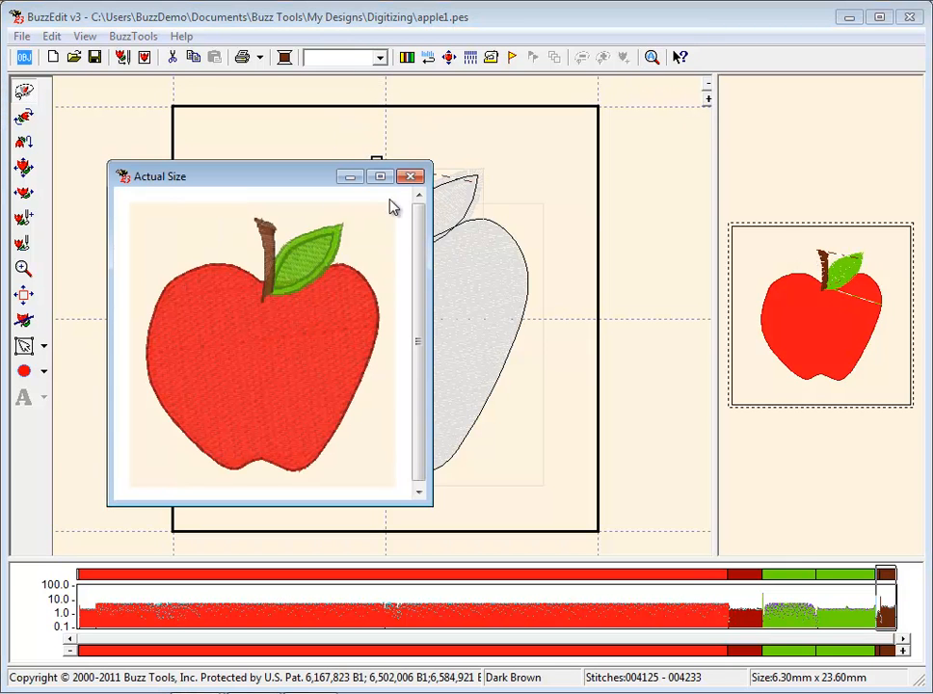
pyautogui.click(411, 175)
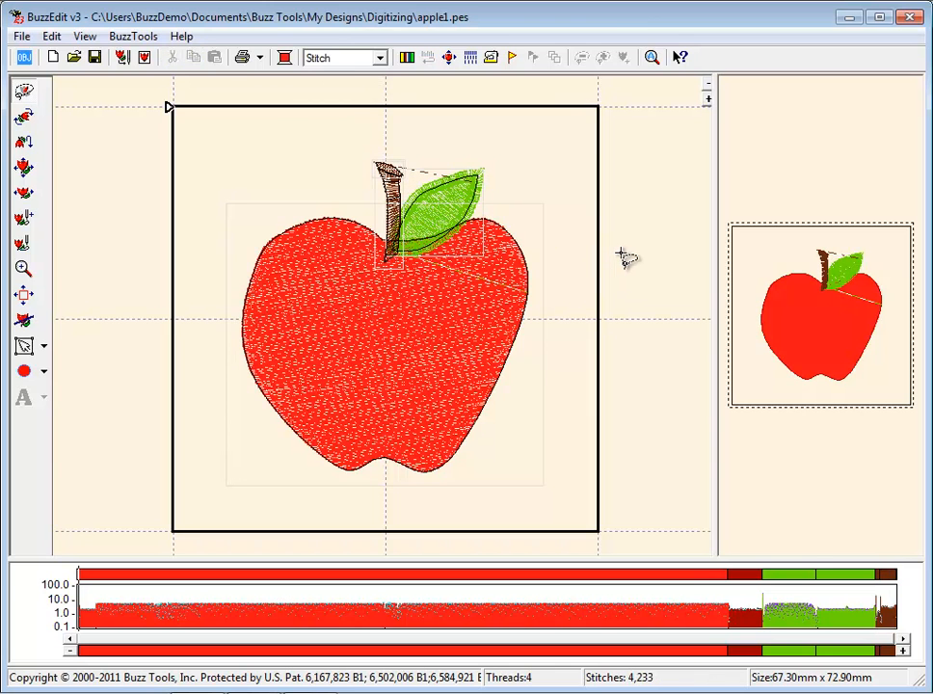
pyautogui.moveTo(636, 258)
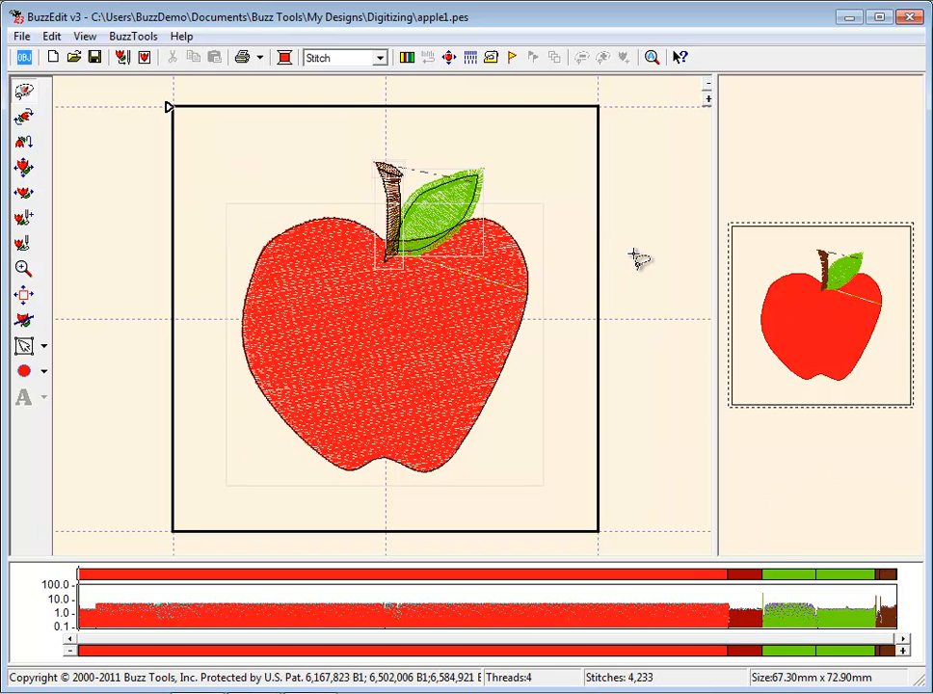
pyautogui.moveTo(23, 347)
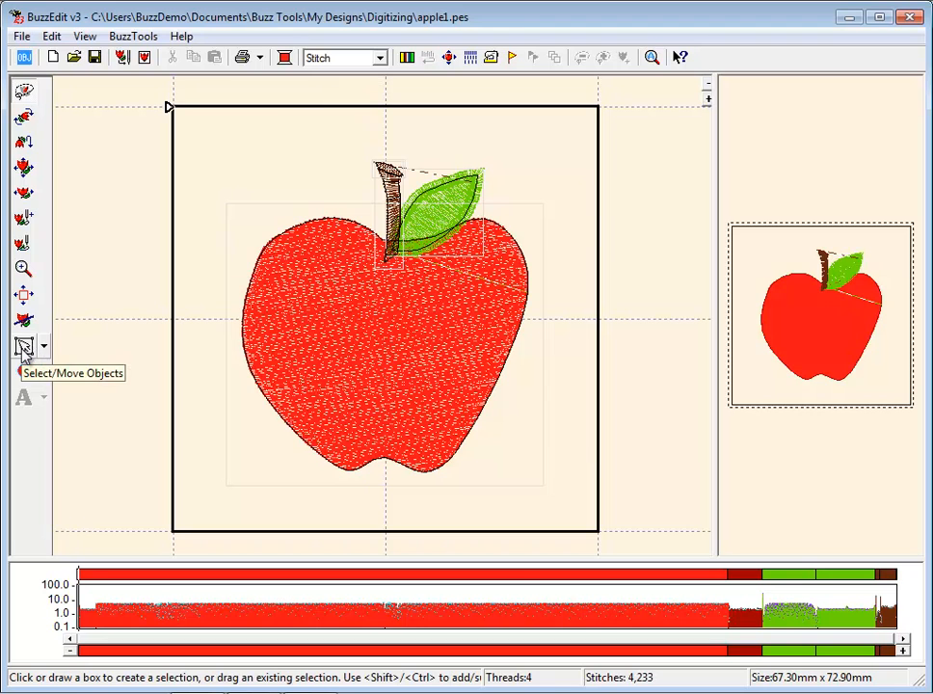
# Make the red apple body an applique with a zig-zag finishing stitch.
pyautogui.doubleClick(351, 336)
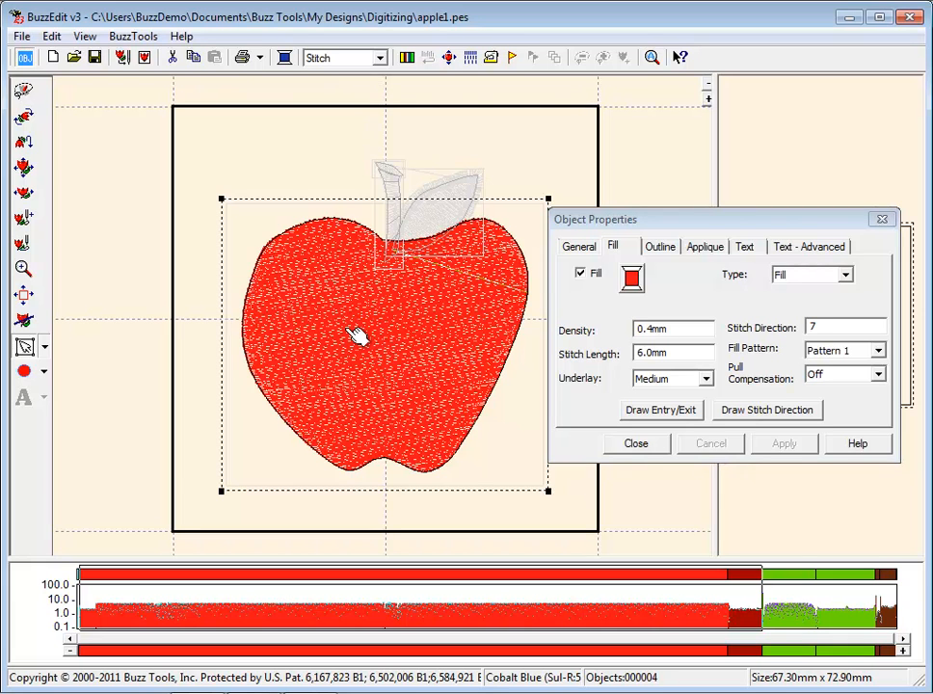
pyautogui.moveTo(702, 258)
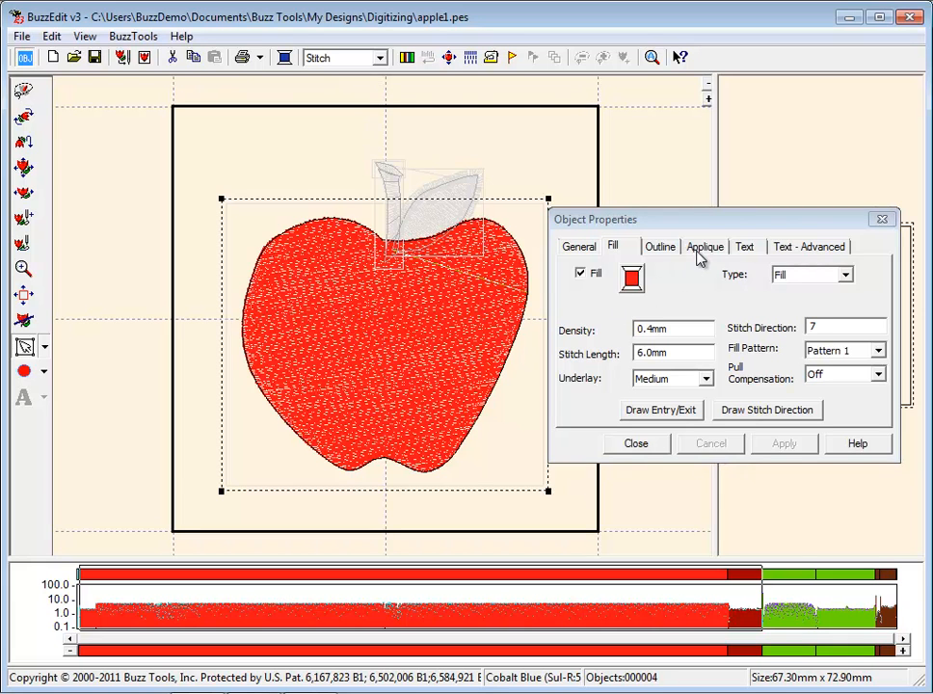
pyautogui.click(705, 246)
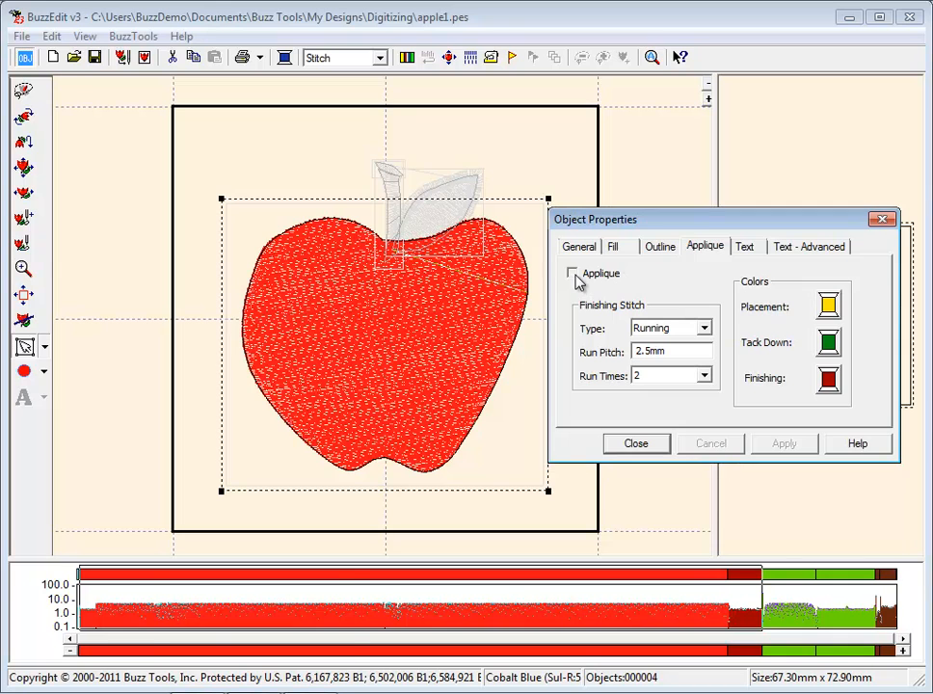
pyautogui.click(572, 274)
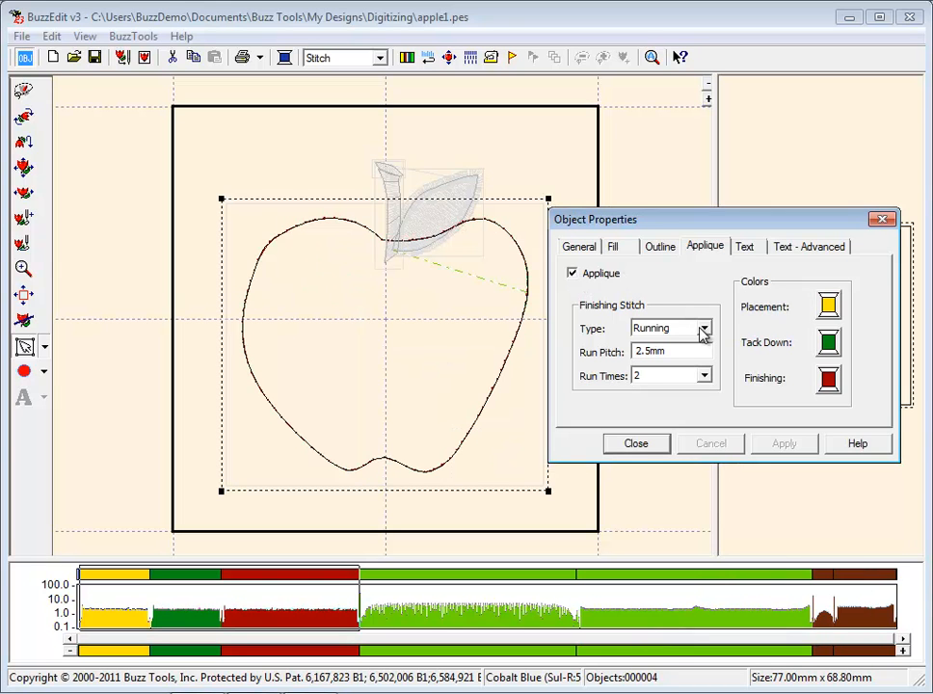
pyautogui.click(704, 328)
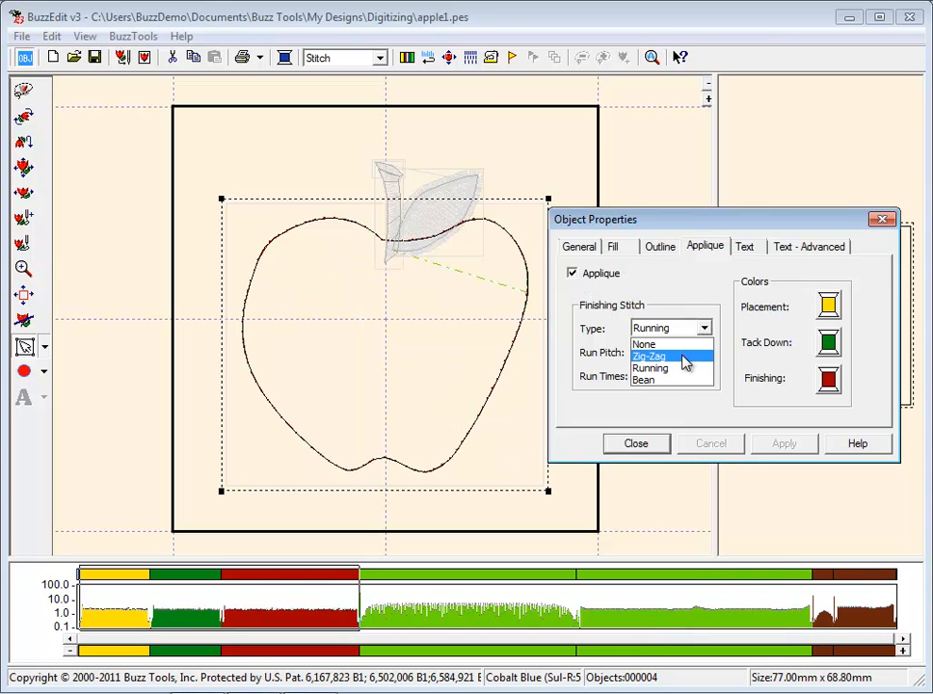
pyautogui.click(647, 355)
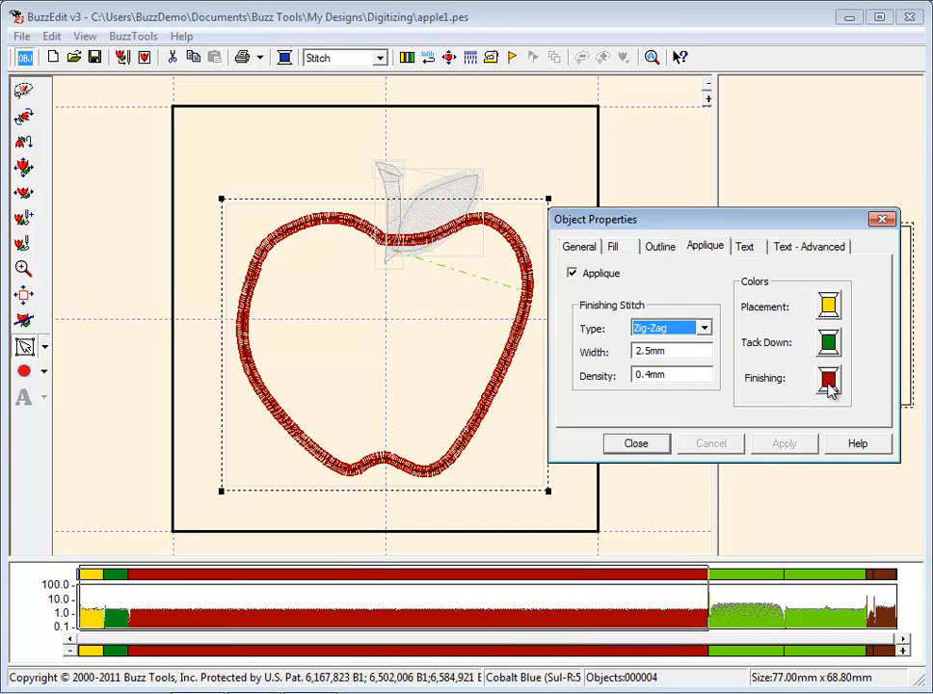
# Set the finishing stitch colour to red and deselect the apple.
pyautogui.click(827, 378)
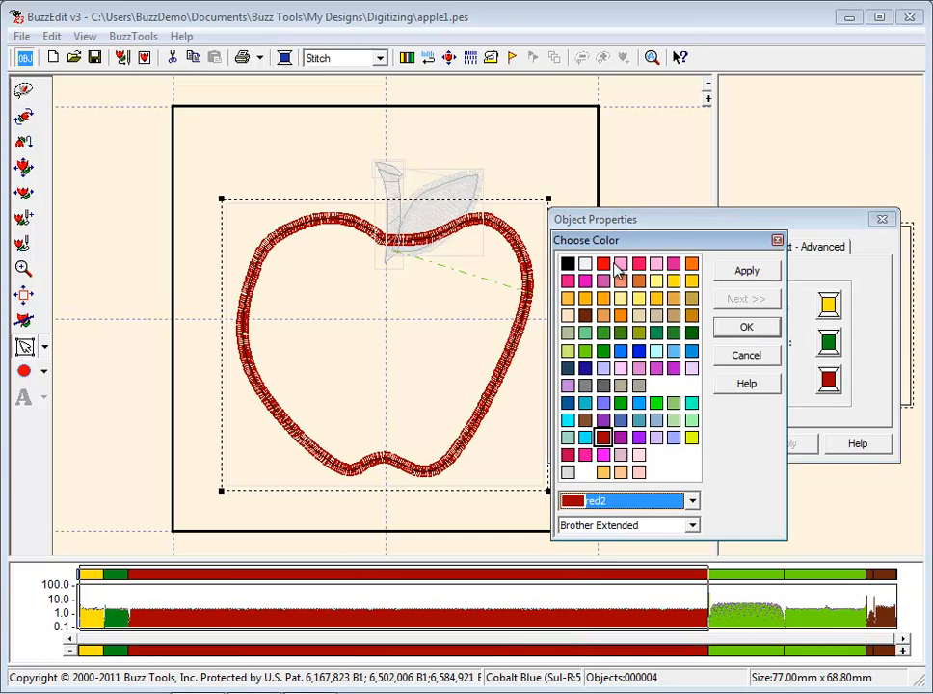
pyautogui.click(603, 262)
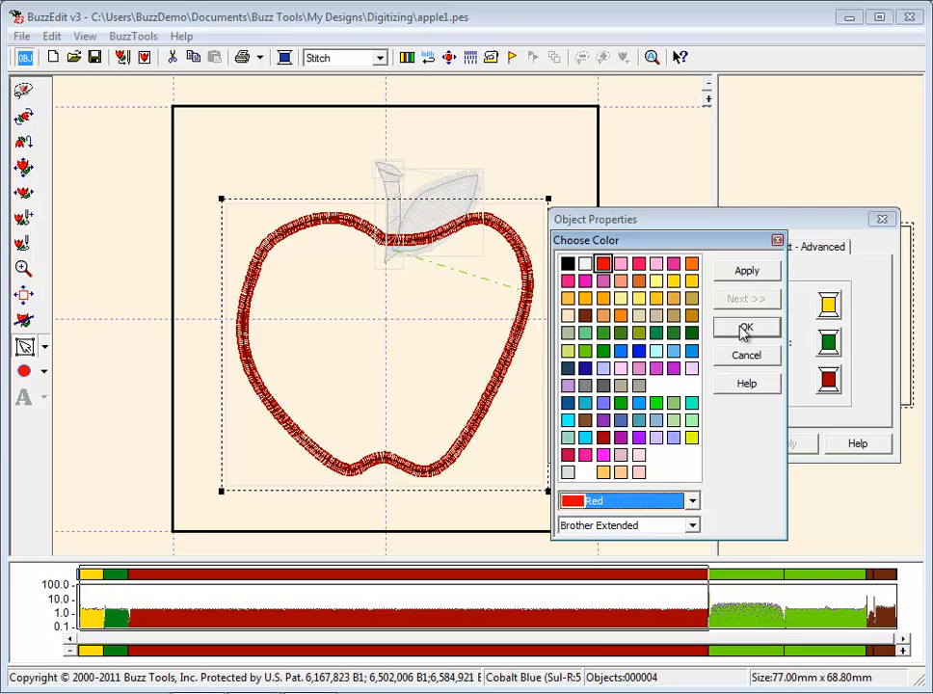
pyautogui.click(746, 327)
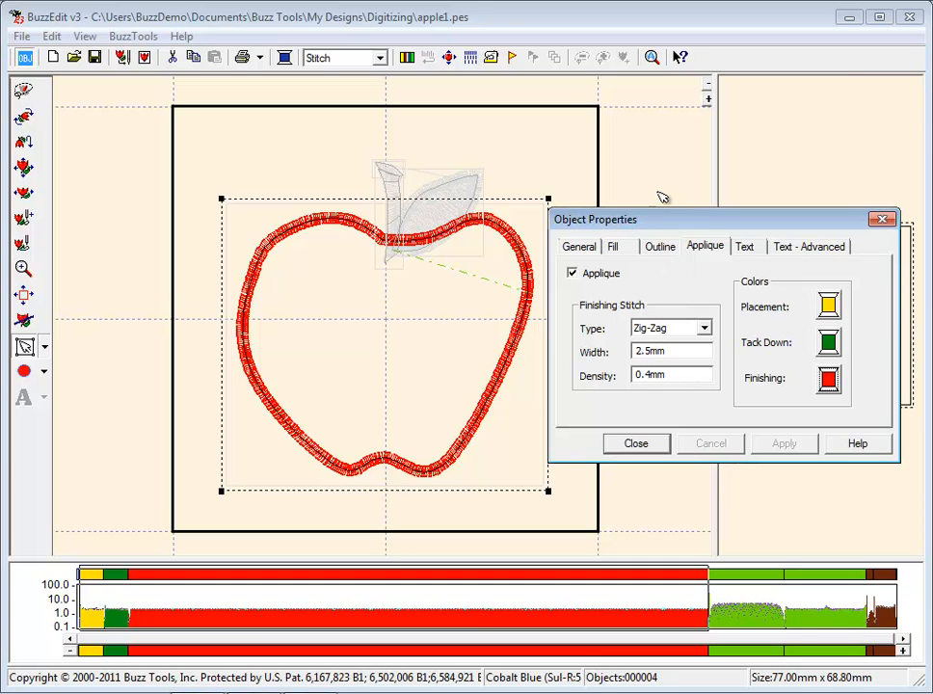
pyautogui.click(570, 273)
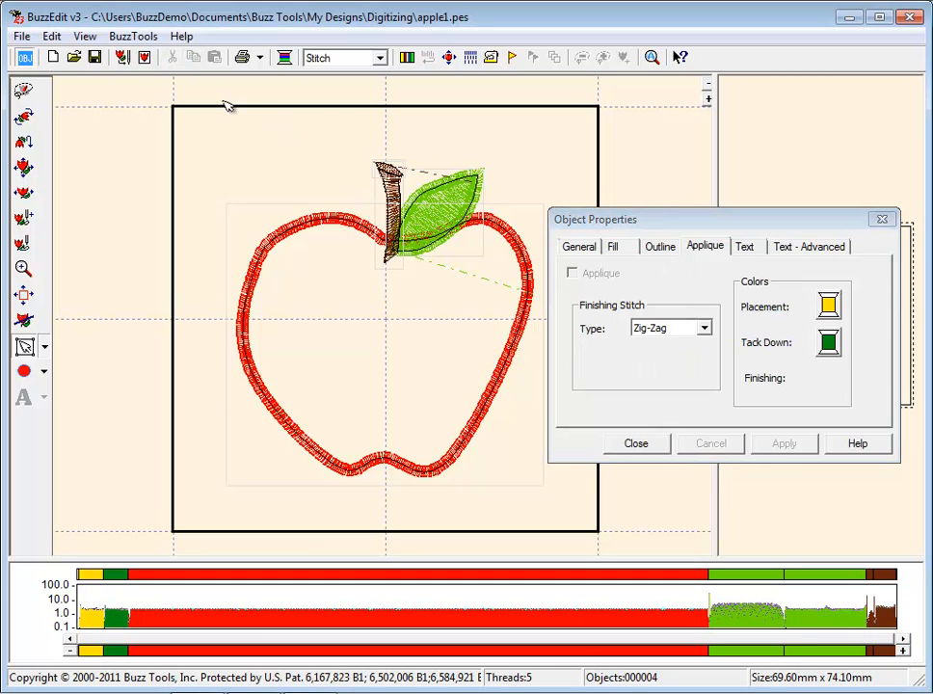
# Save the applique design as a new file, apple2.pes.
pyautogui.click(19, 35)
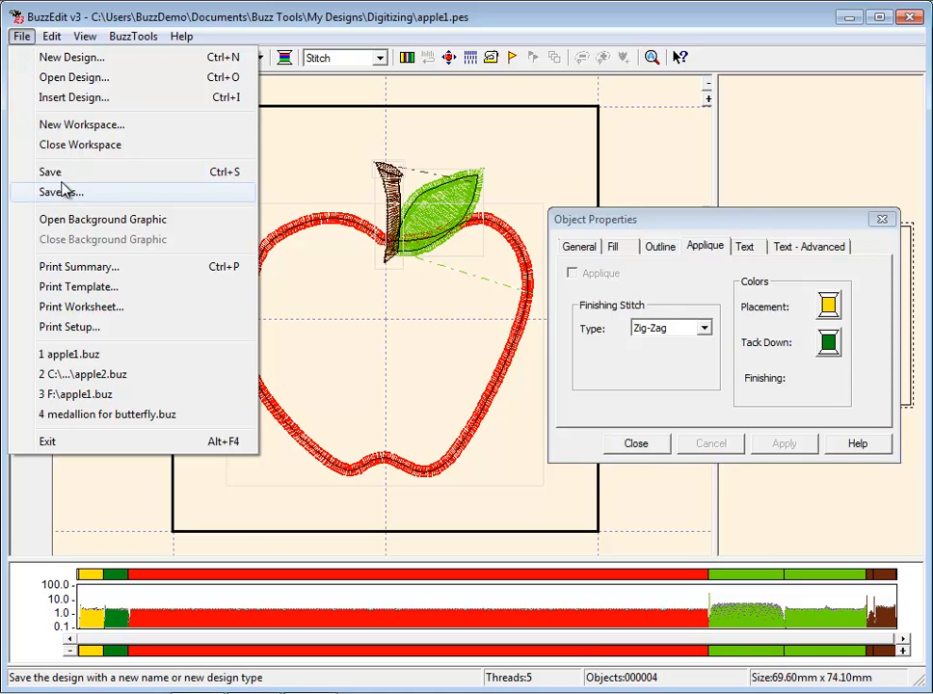
pyautogui.click(61, 193)
pyautogui.write('app')
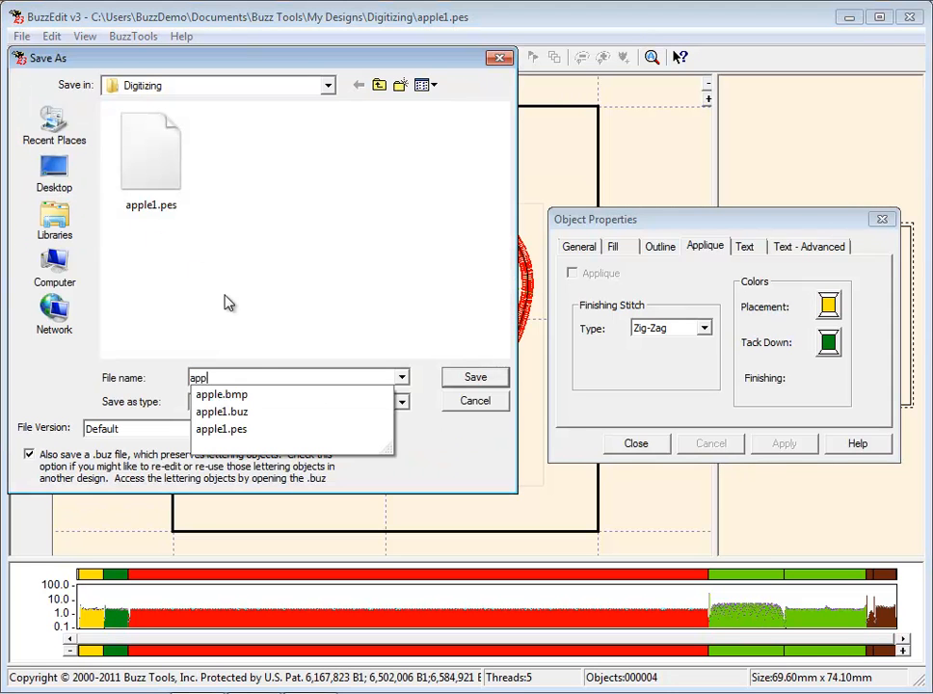
pyautogui.click(474, 375)
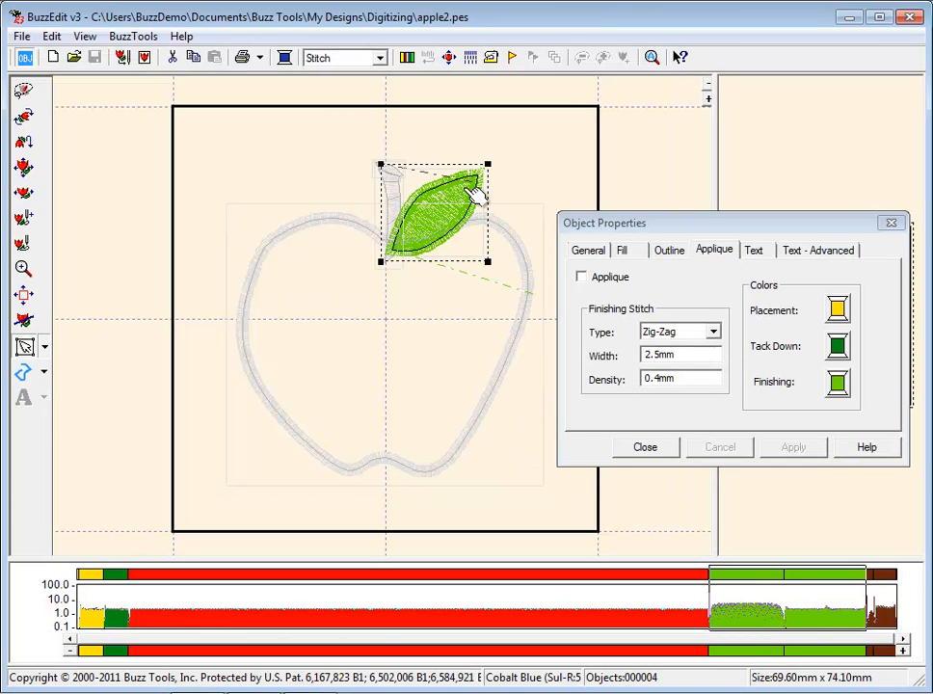
# Change the leaf outline to a running stitch in deep green thread.
pyautogui.click(668, 251)
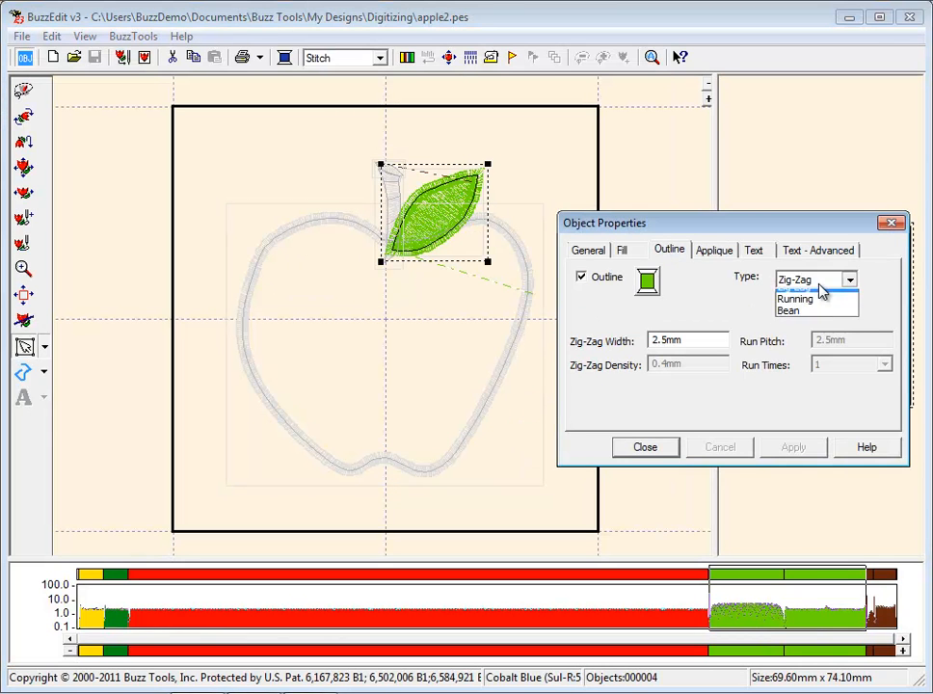
pyautogui.click(794, 287)
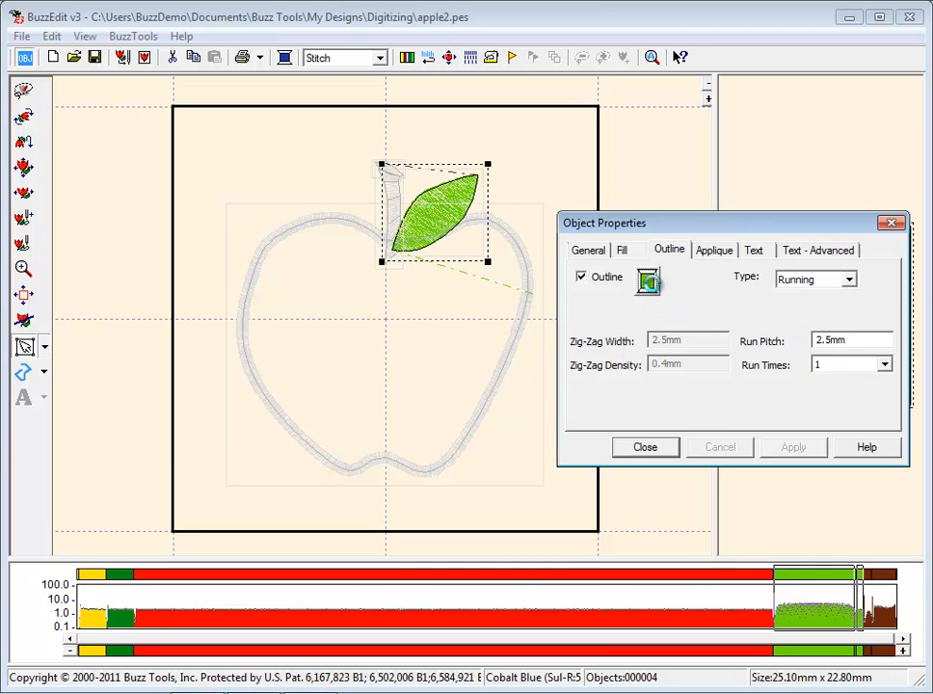
pyautogui.click(647, 279)
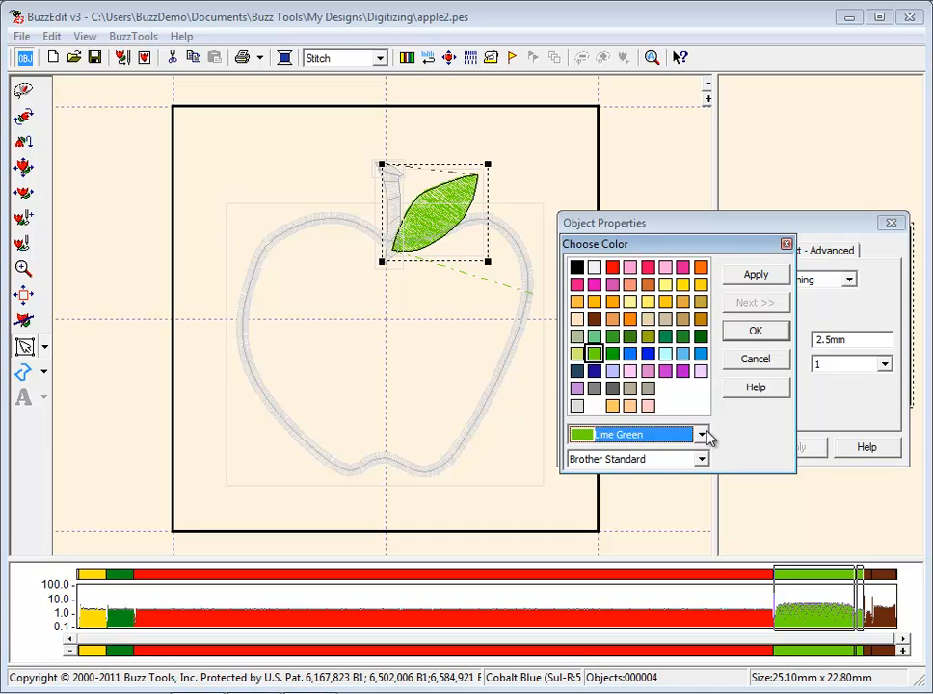
pyautogui.click(699, 335)
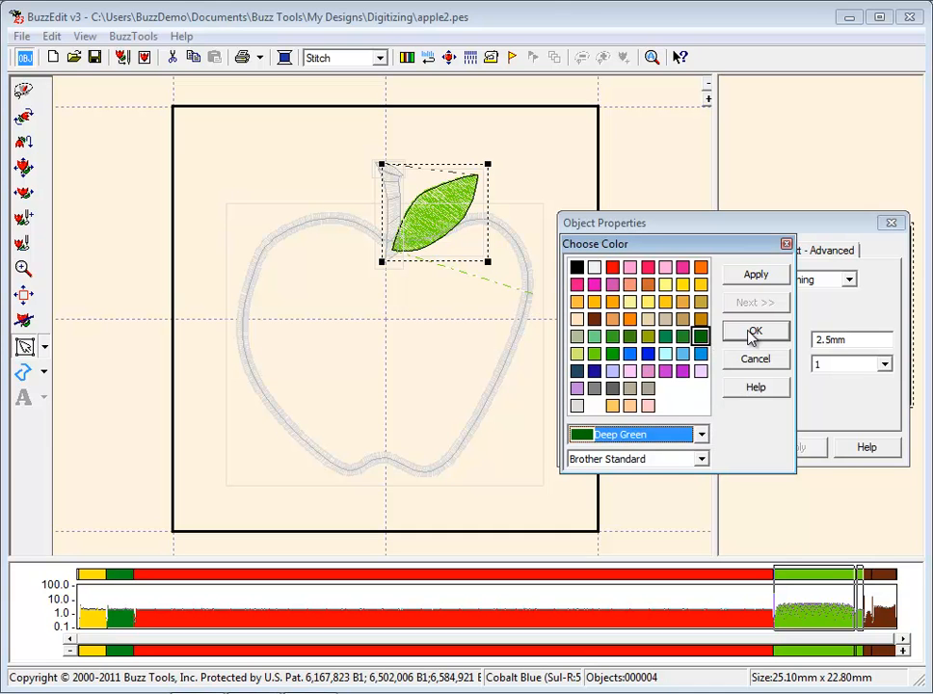
pyautogui.click(755, 331)
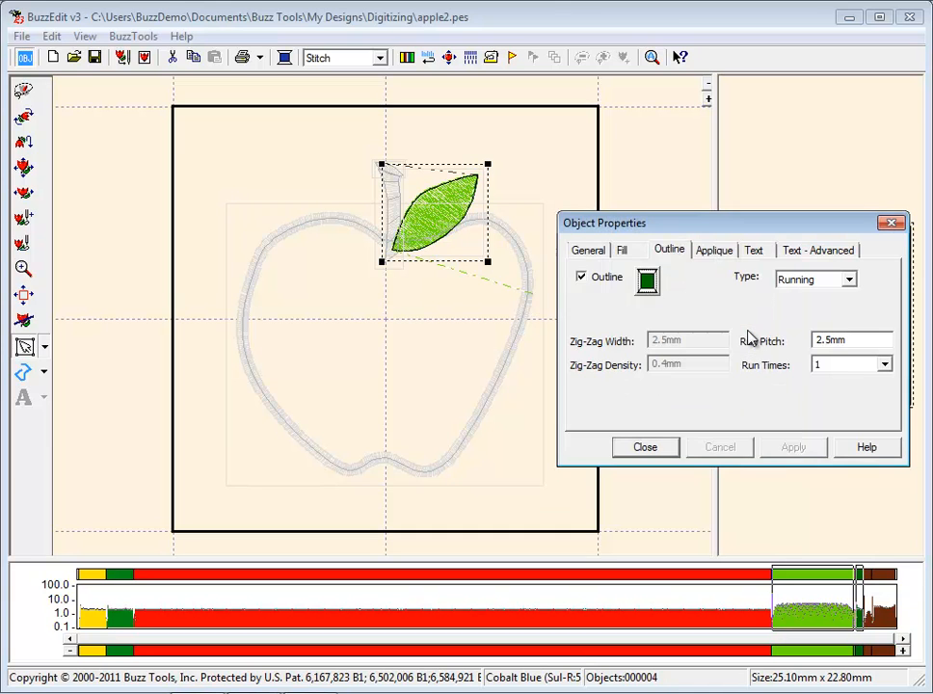
pyautogui.moveTo(23, 371)
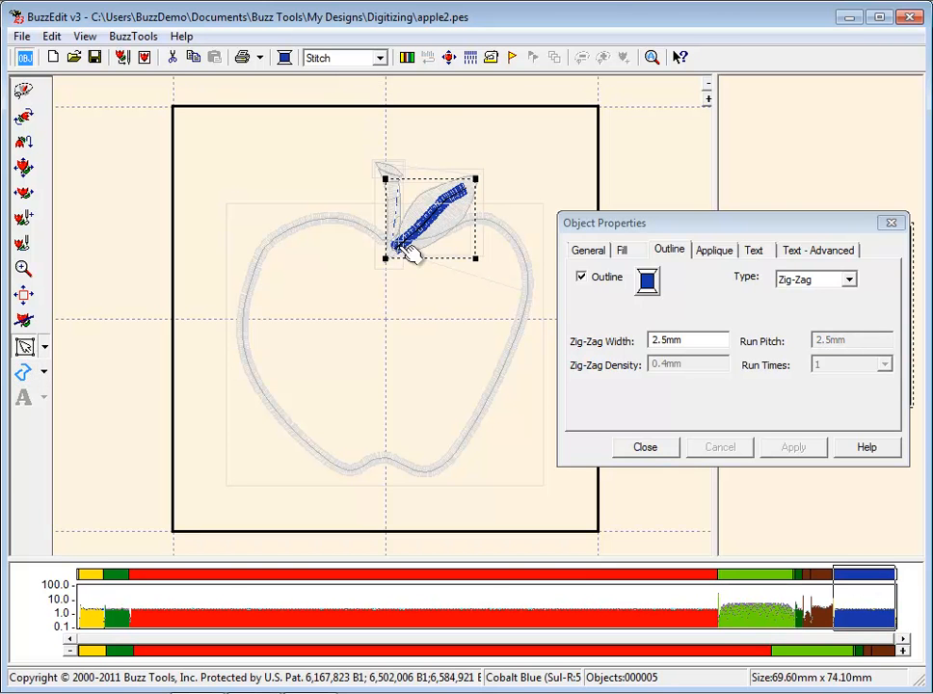
# Pick the vein line's thread colour from the Brother Standard chart.
pyautogui.click(648, 280)
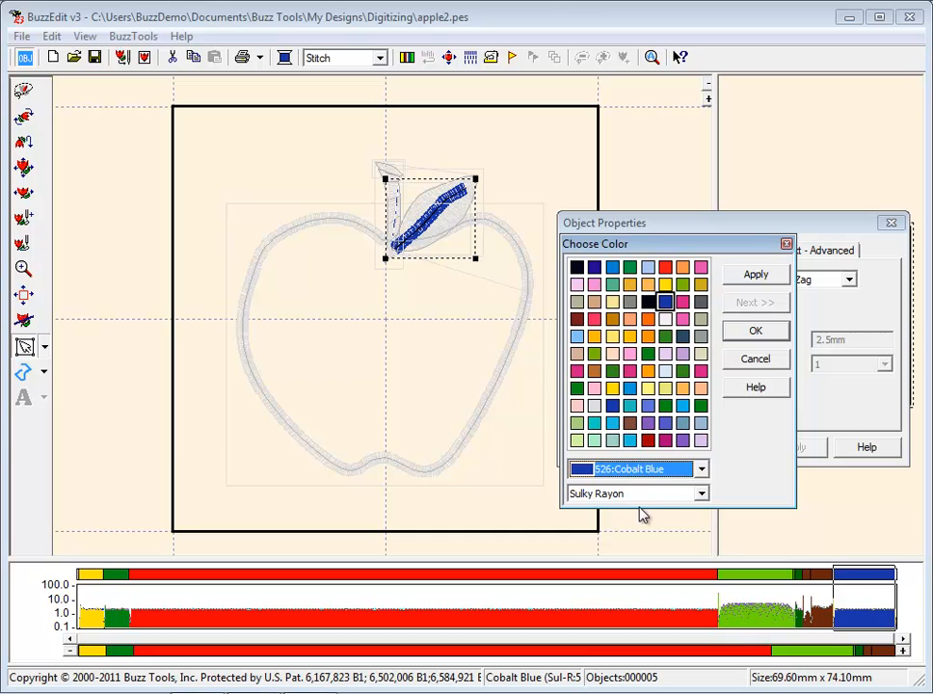
pyautogui.click(702, 493)
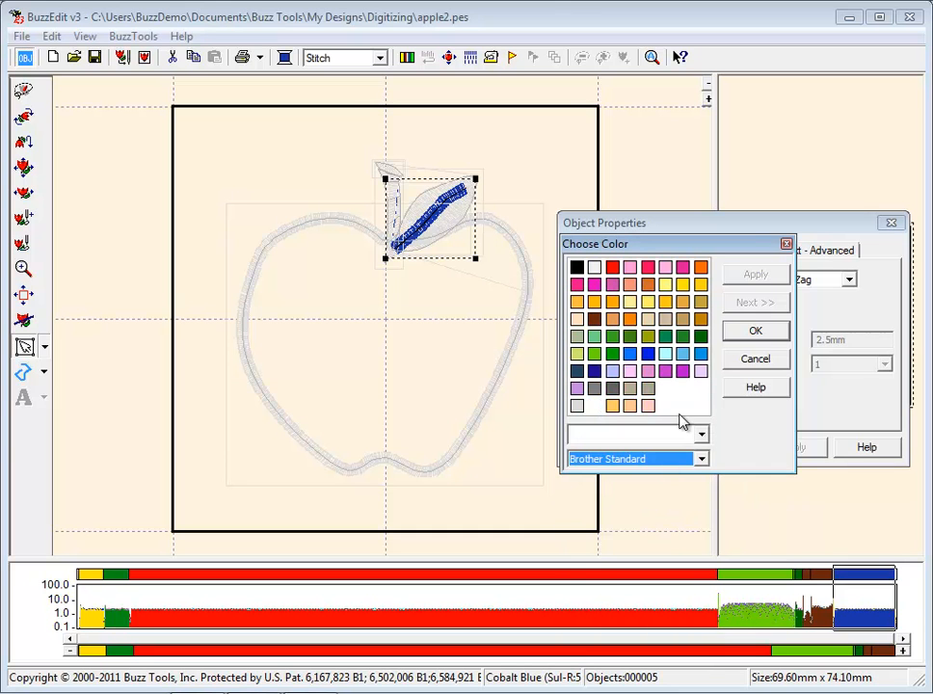
pyautogui.click(756, 329)
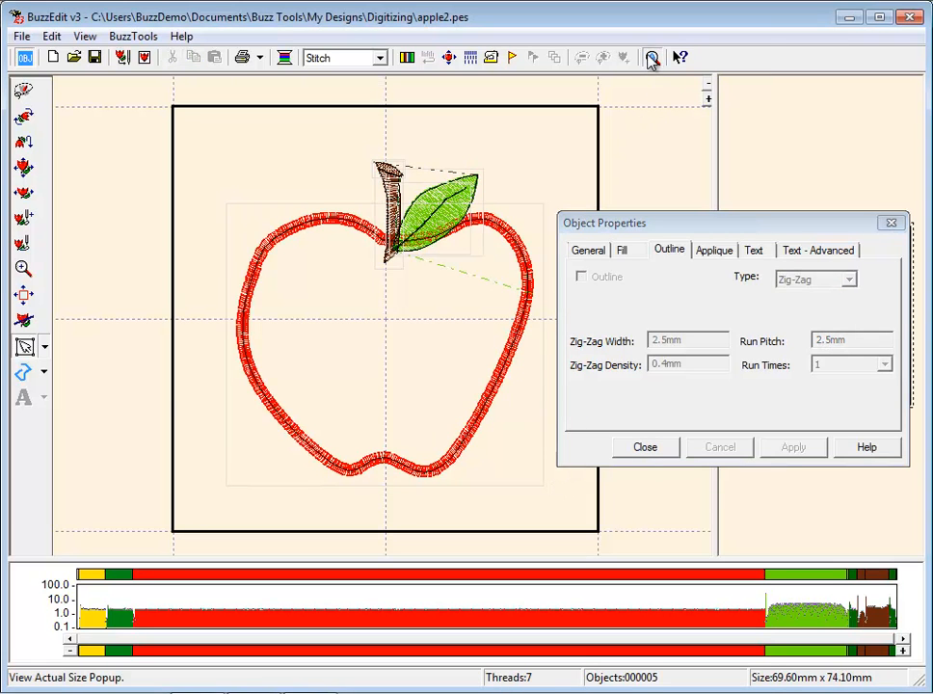
pyautogui.click(651, 57)
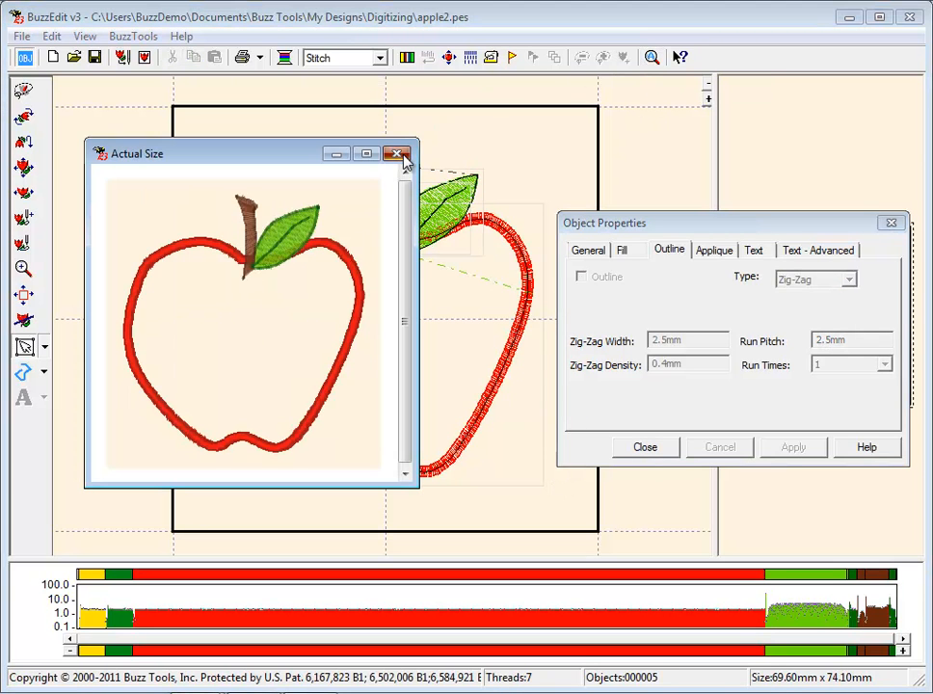
pyautogui.click(397, 155)
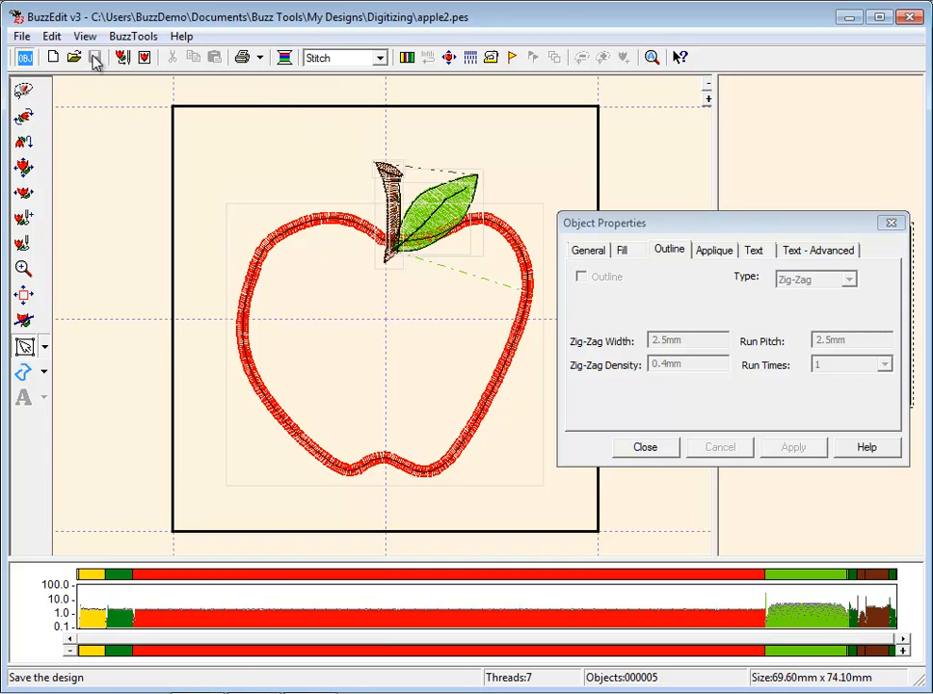